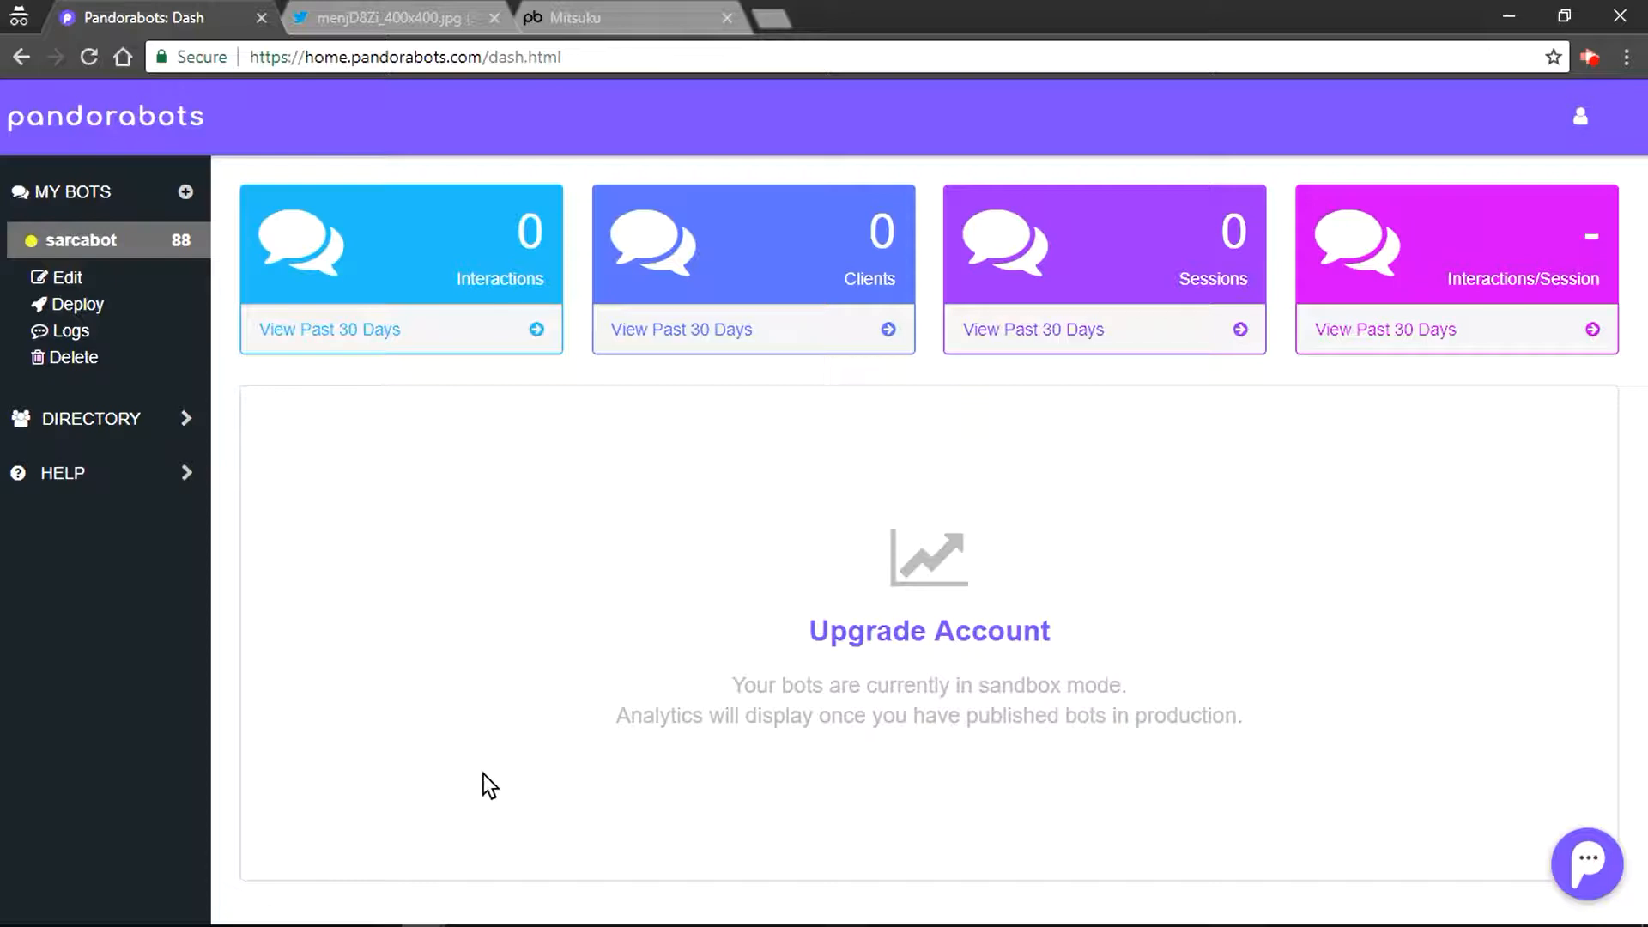
Create a new AIML file named richmedia03 under the sarcabot bot's files.
{"action": "left_click", "coordinate": [67, 278]}
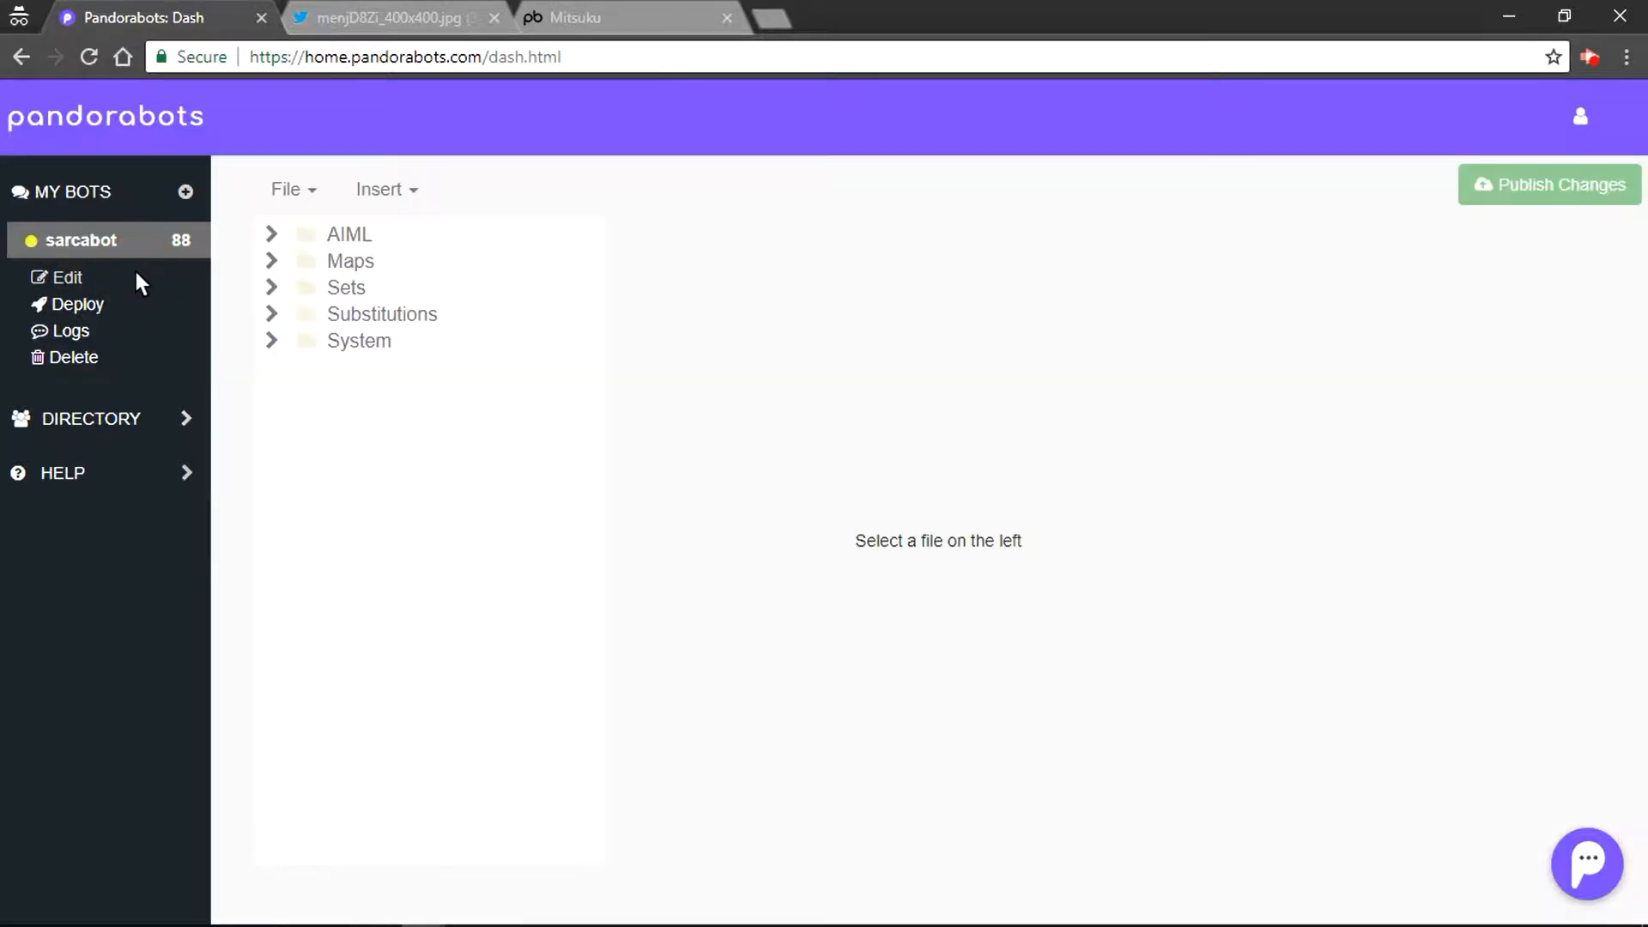
{"action": "left_click", "coordinate": [292, 189]}
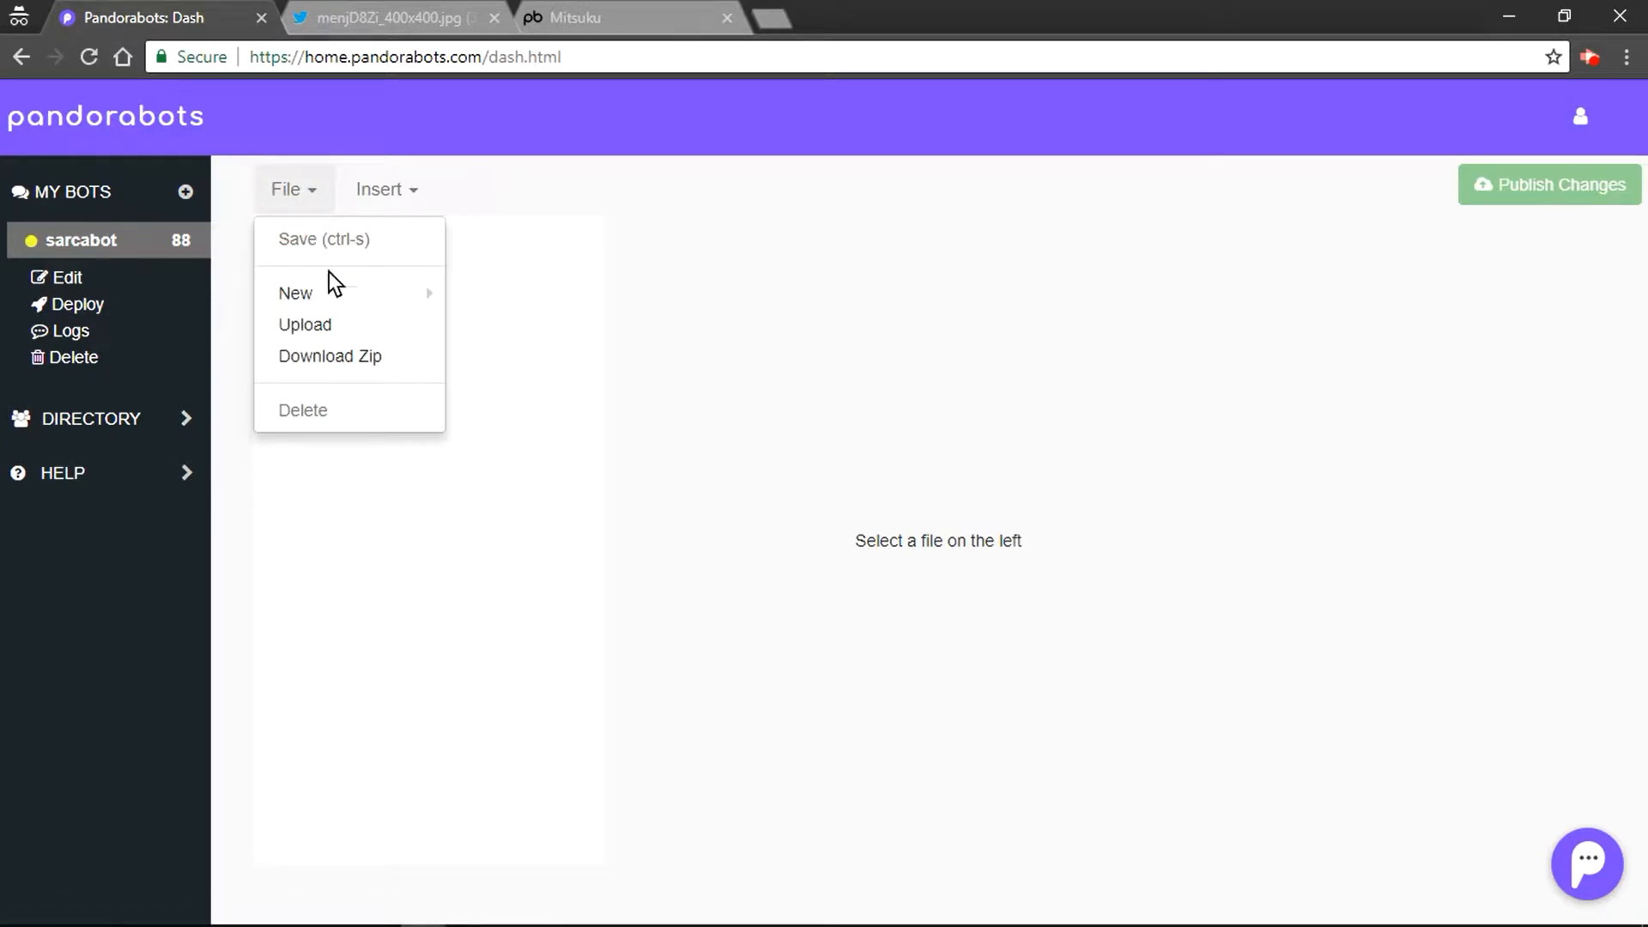
{"action": "left_click", "coordinate": [295, 292]}
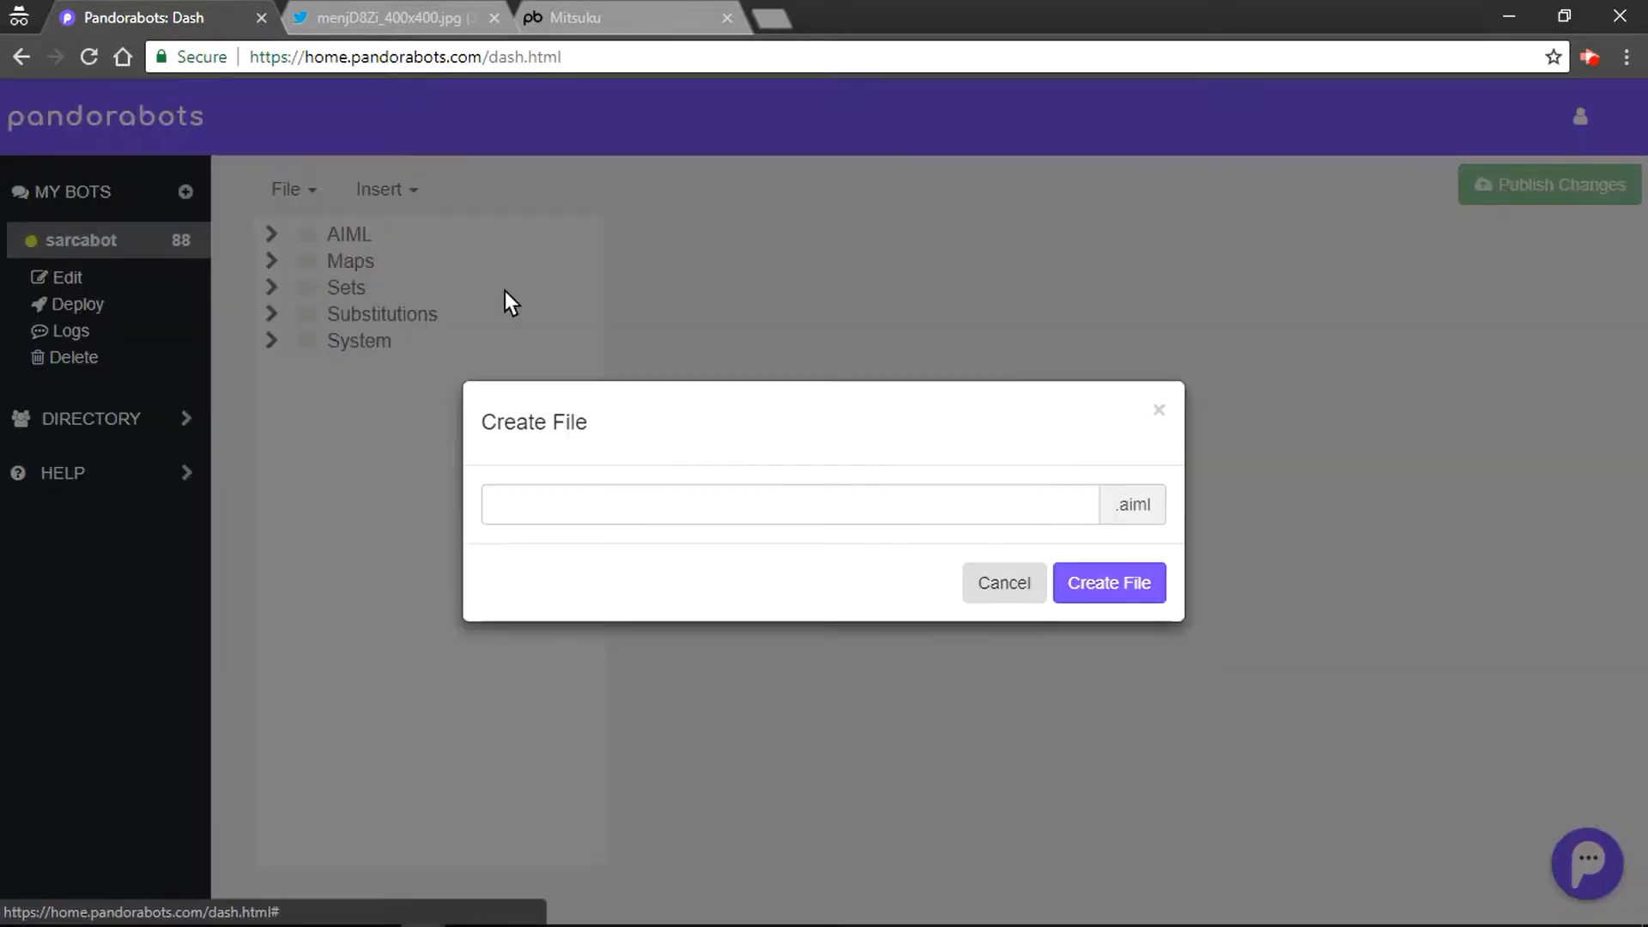
{"action": "type", "text": "ric"}
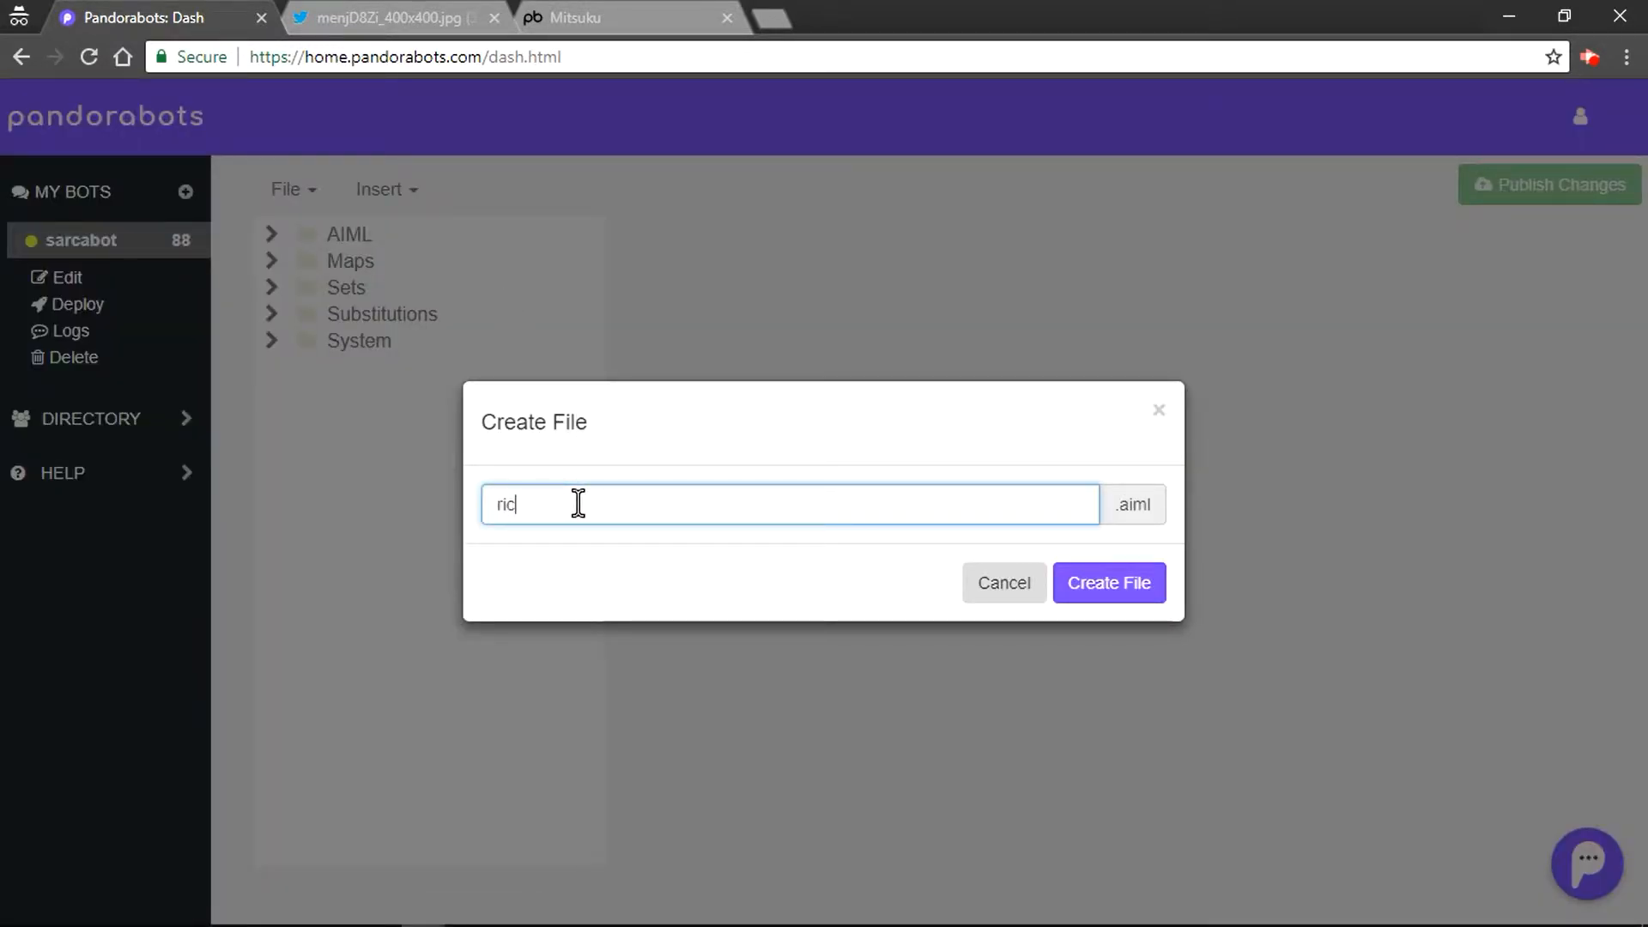
{"action": "type", "text": "hmedia"}
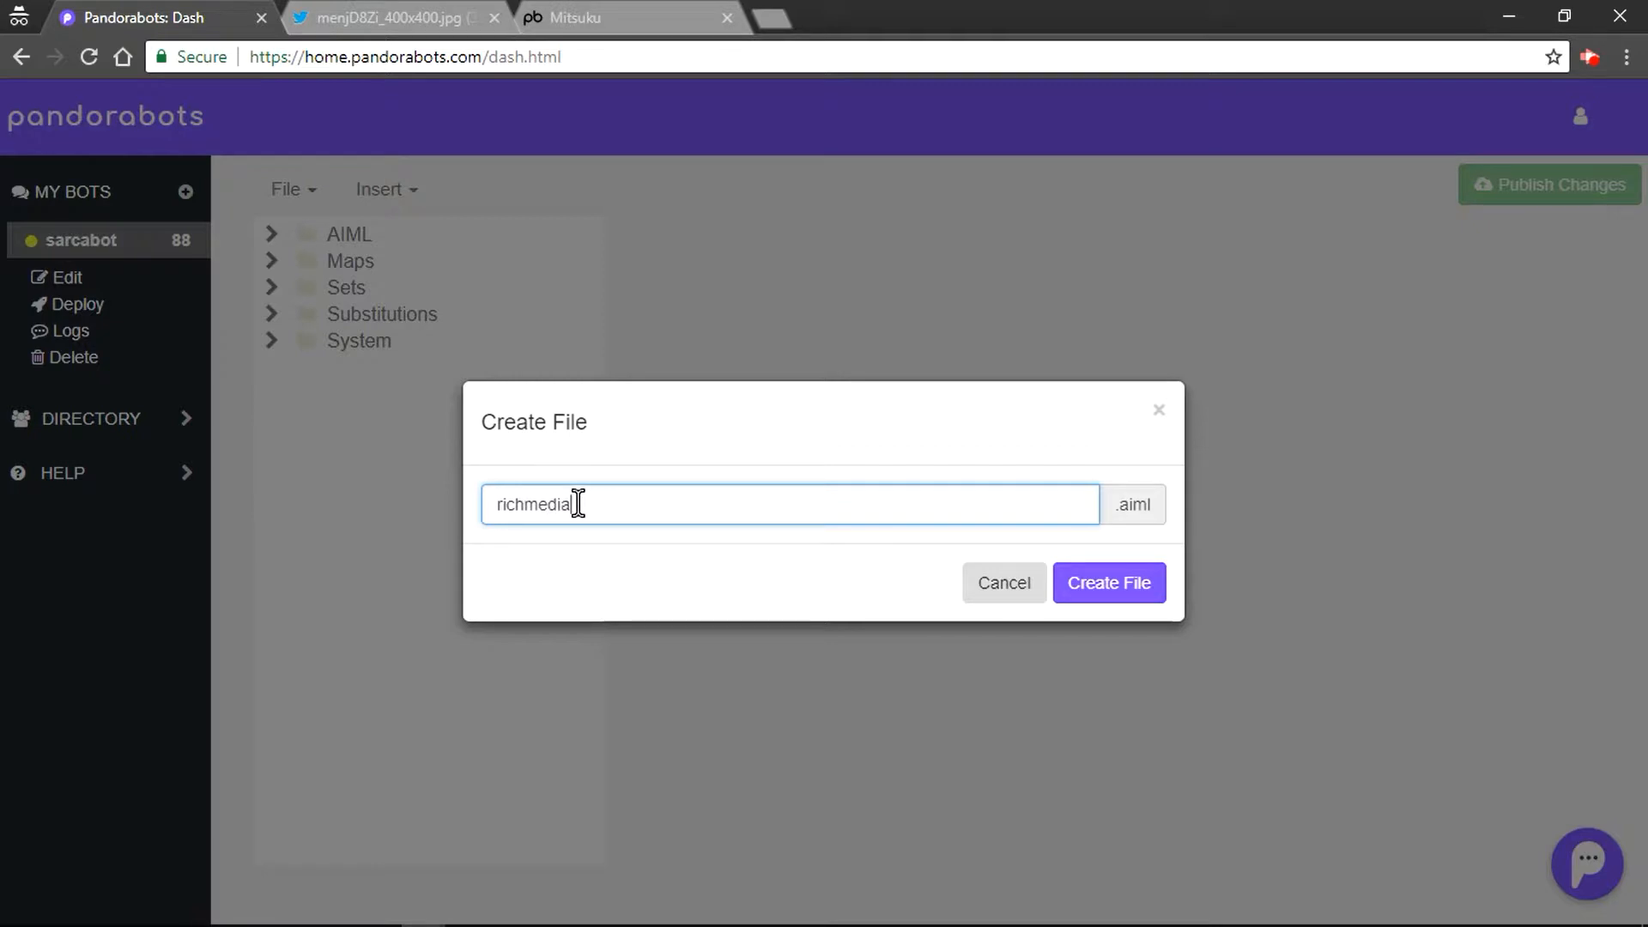
{"action": "type", "text": "03"}
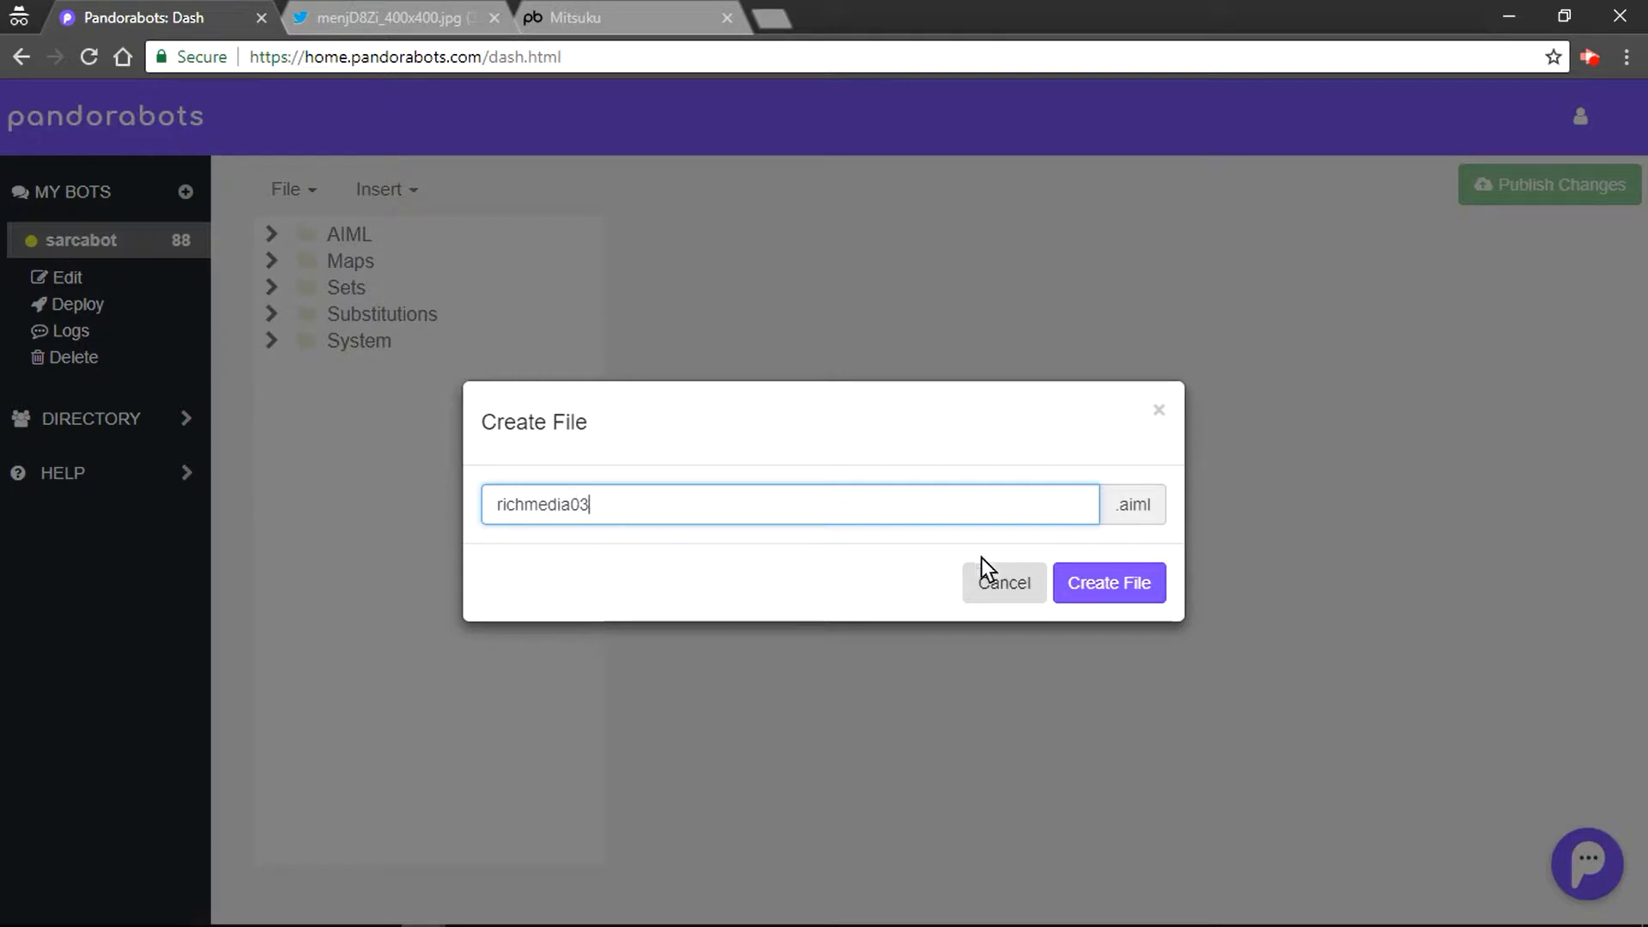
{"action": "left_click", "coordinate": [1107, 582]}
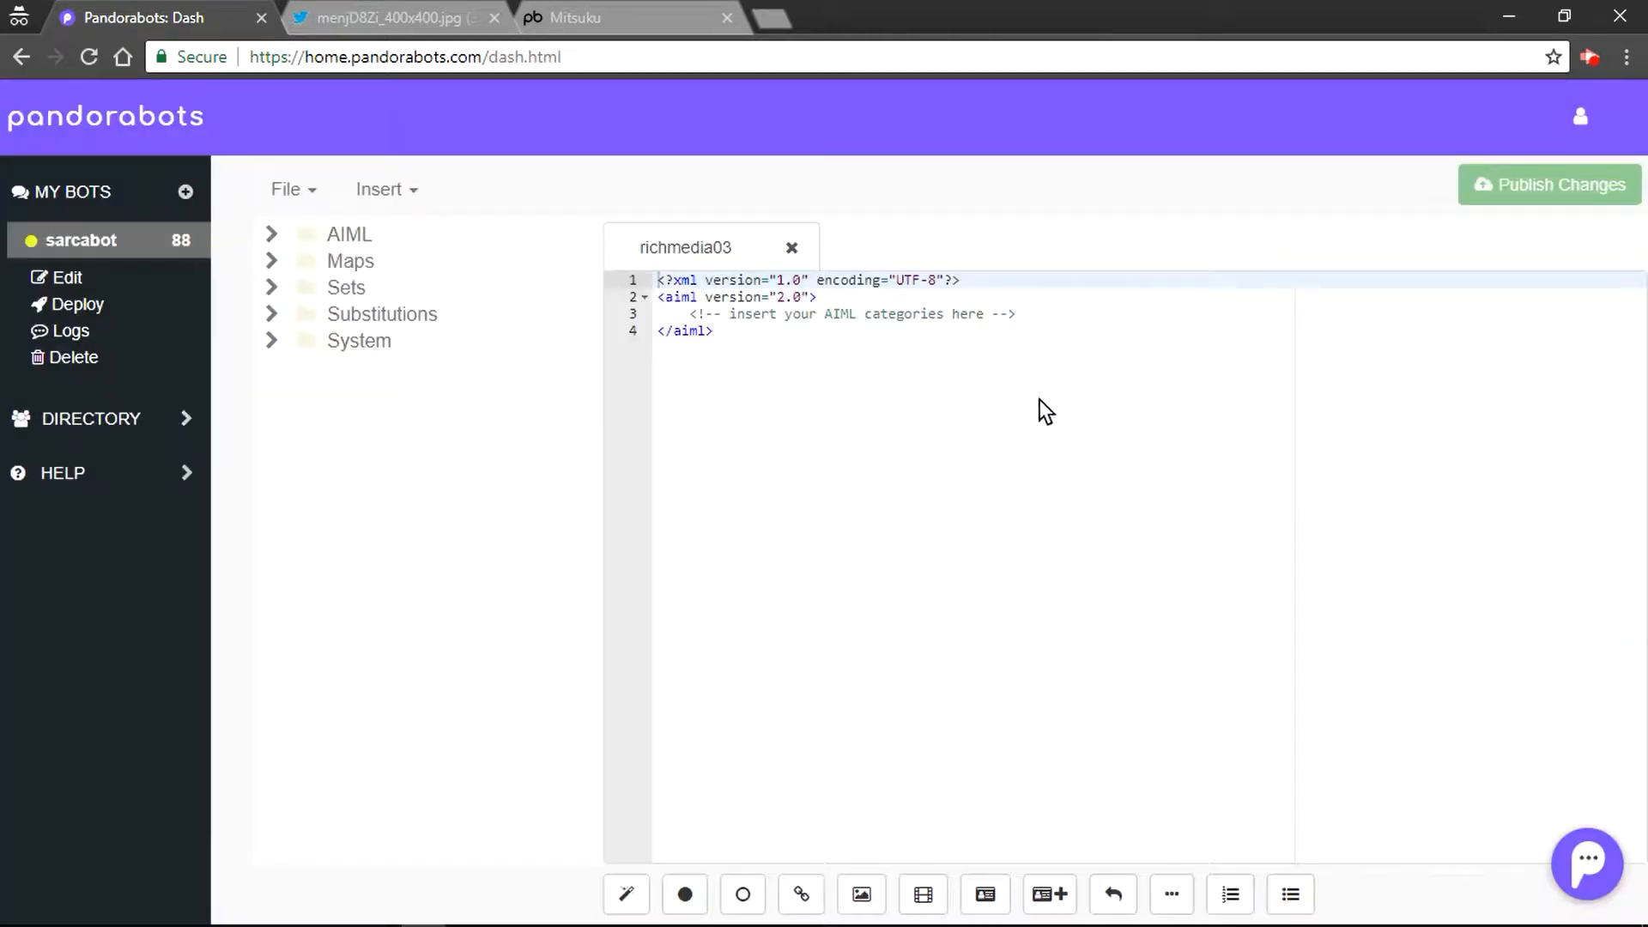
Insert an empty category block, then view the Pandorabots logo image in another tab.
{"action": "left_click", "coordinate": [1023, 312]}
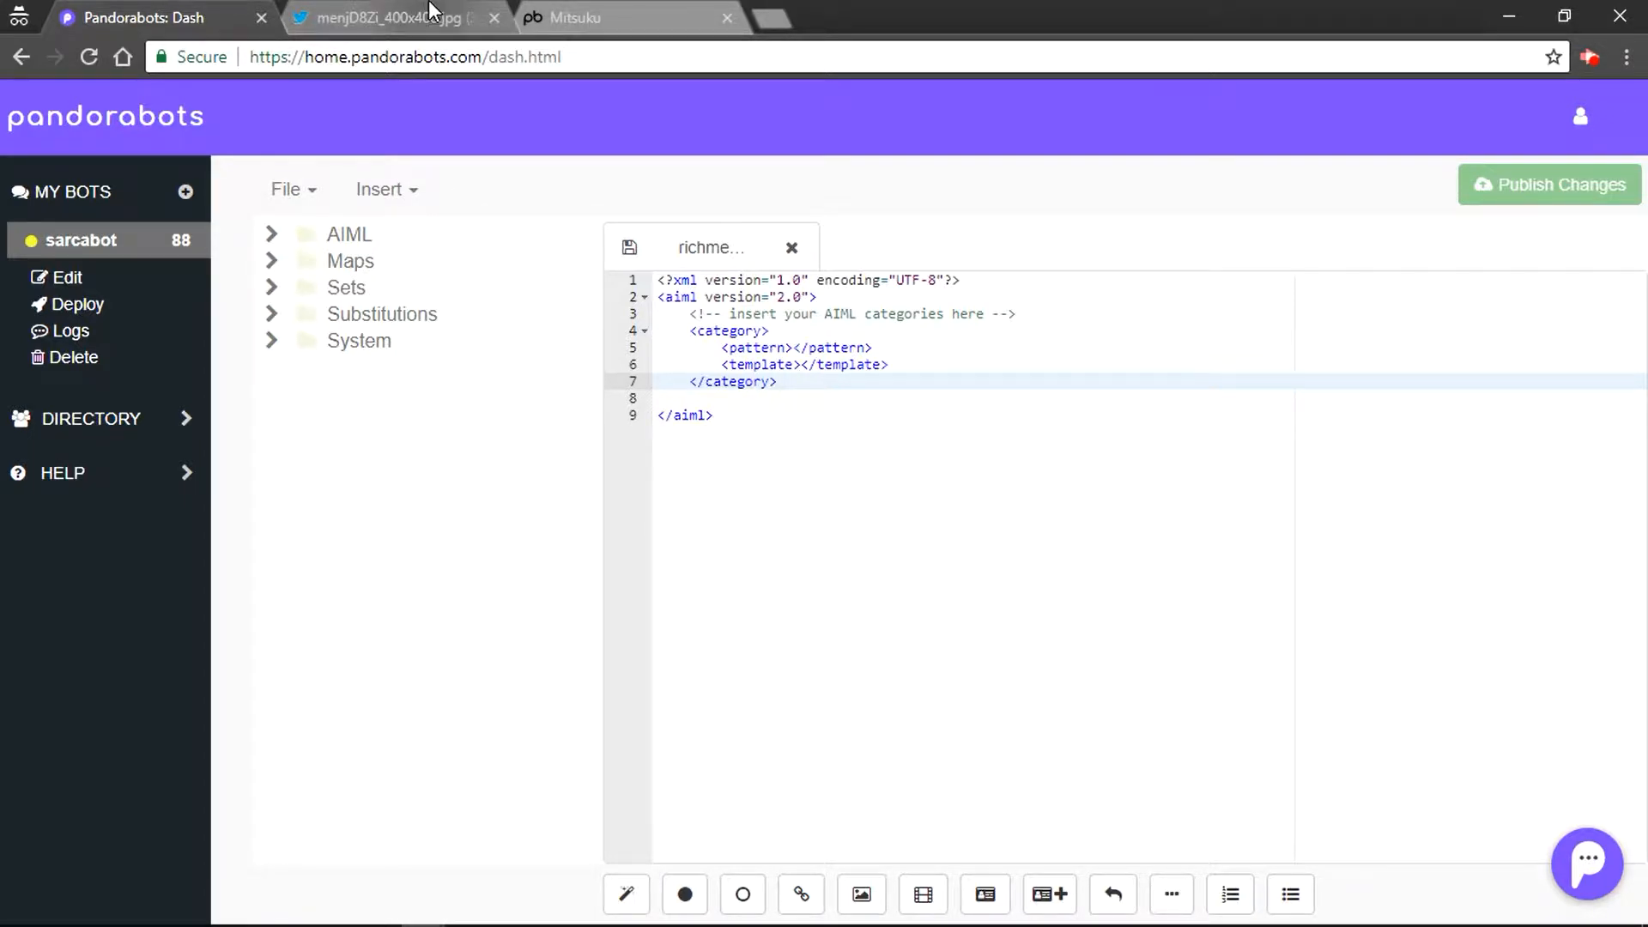
{"action": "left_click", "coordinate": [383, 17]}
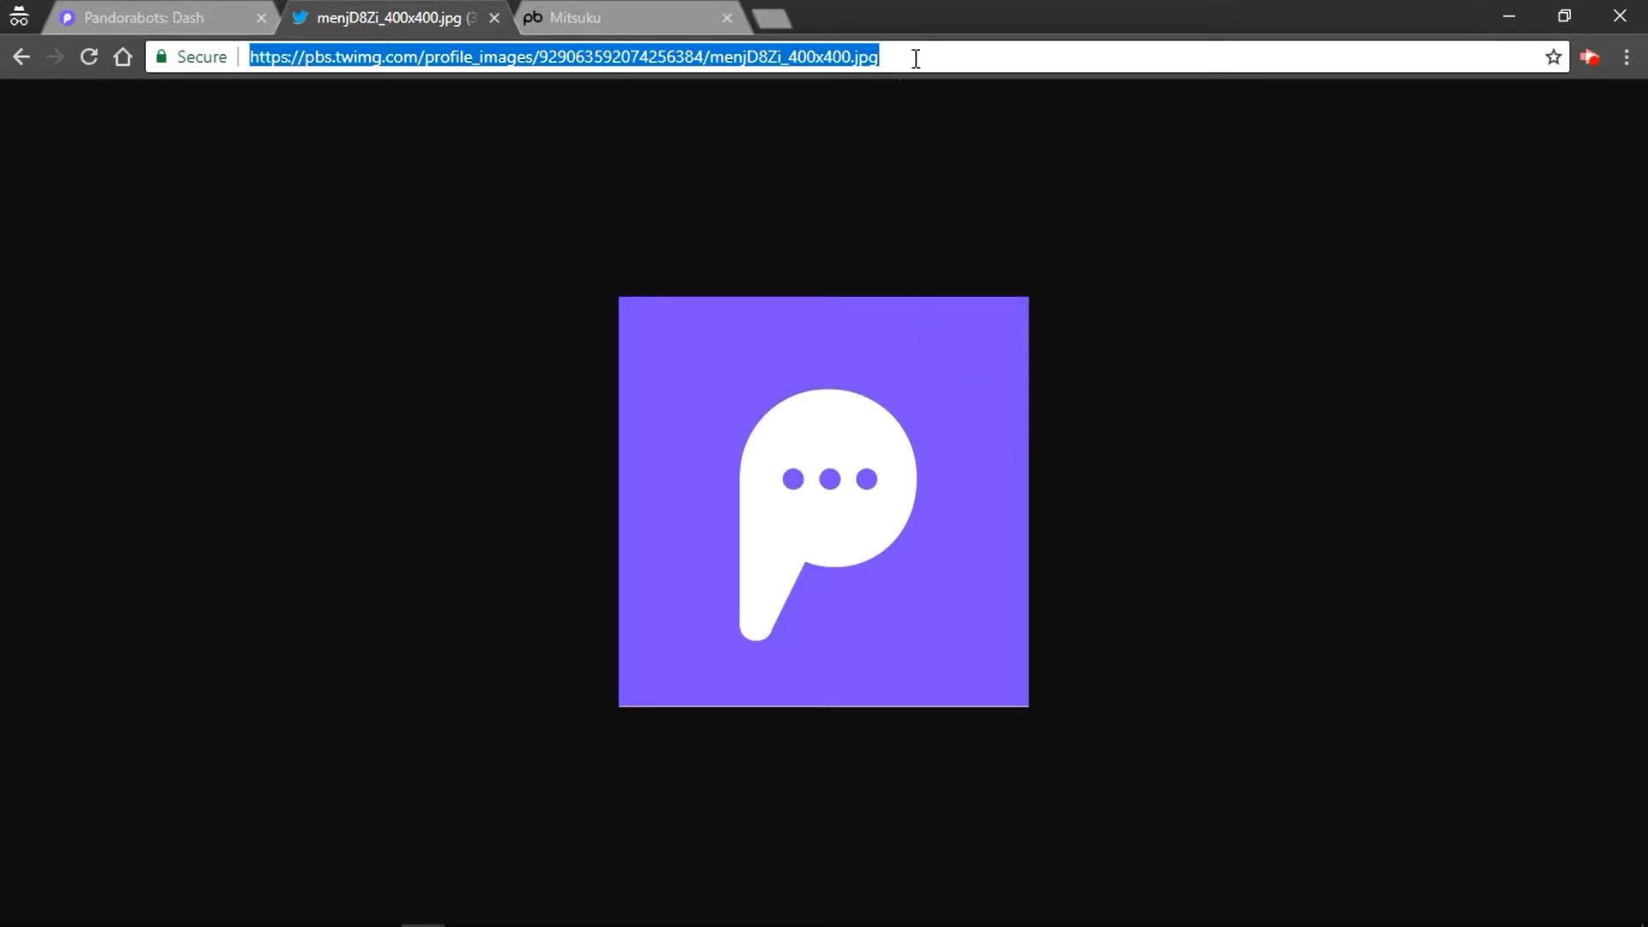
{"action": "mouse_move", "coordinate": [544, 178]}
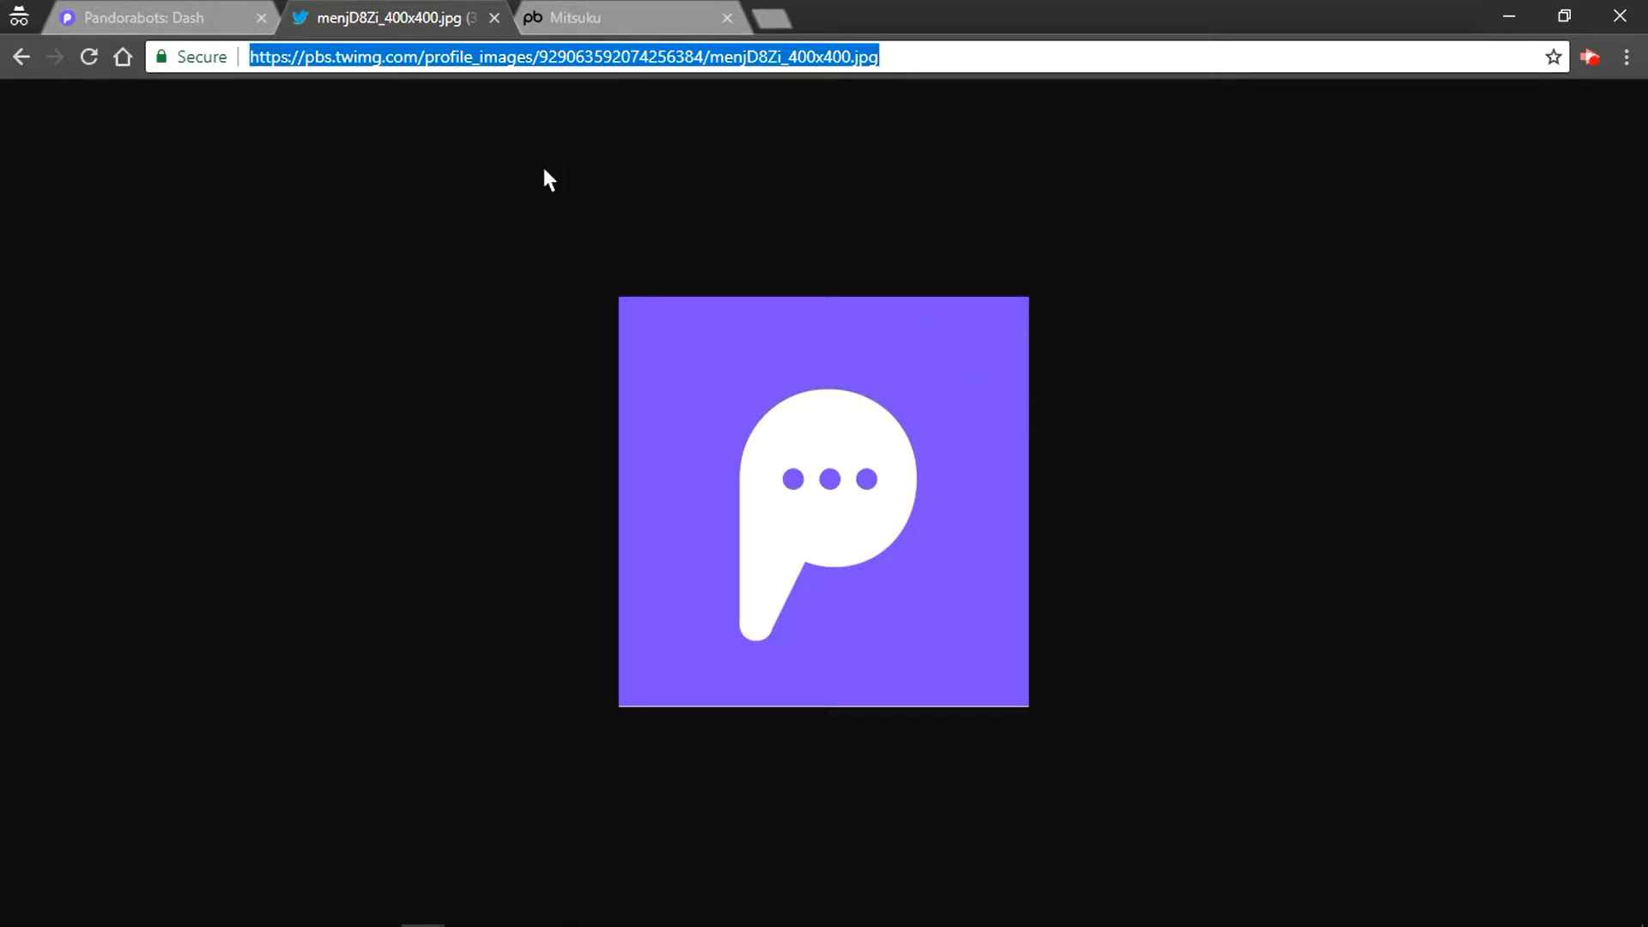
Return from the logo image tab to the Pandorabots file editor.
{"action": "left_click", "coordinate": [148, 17]}
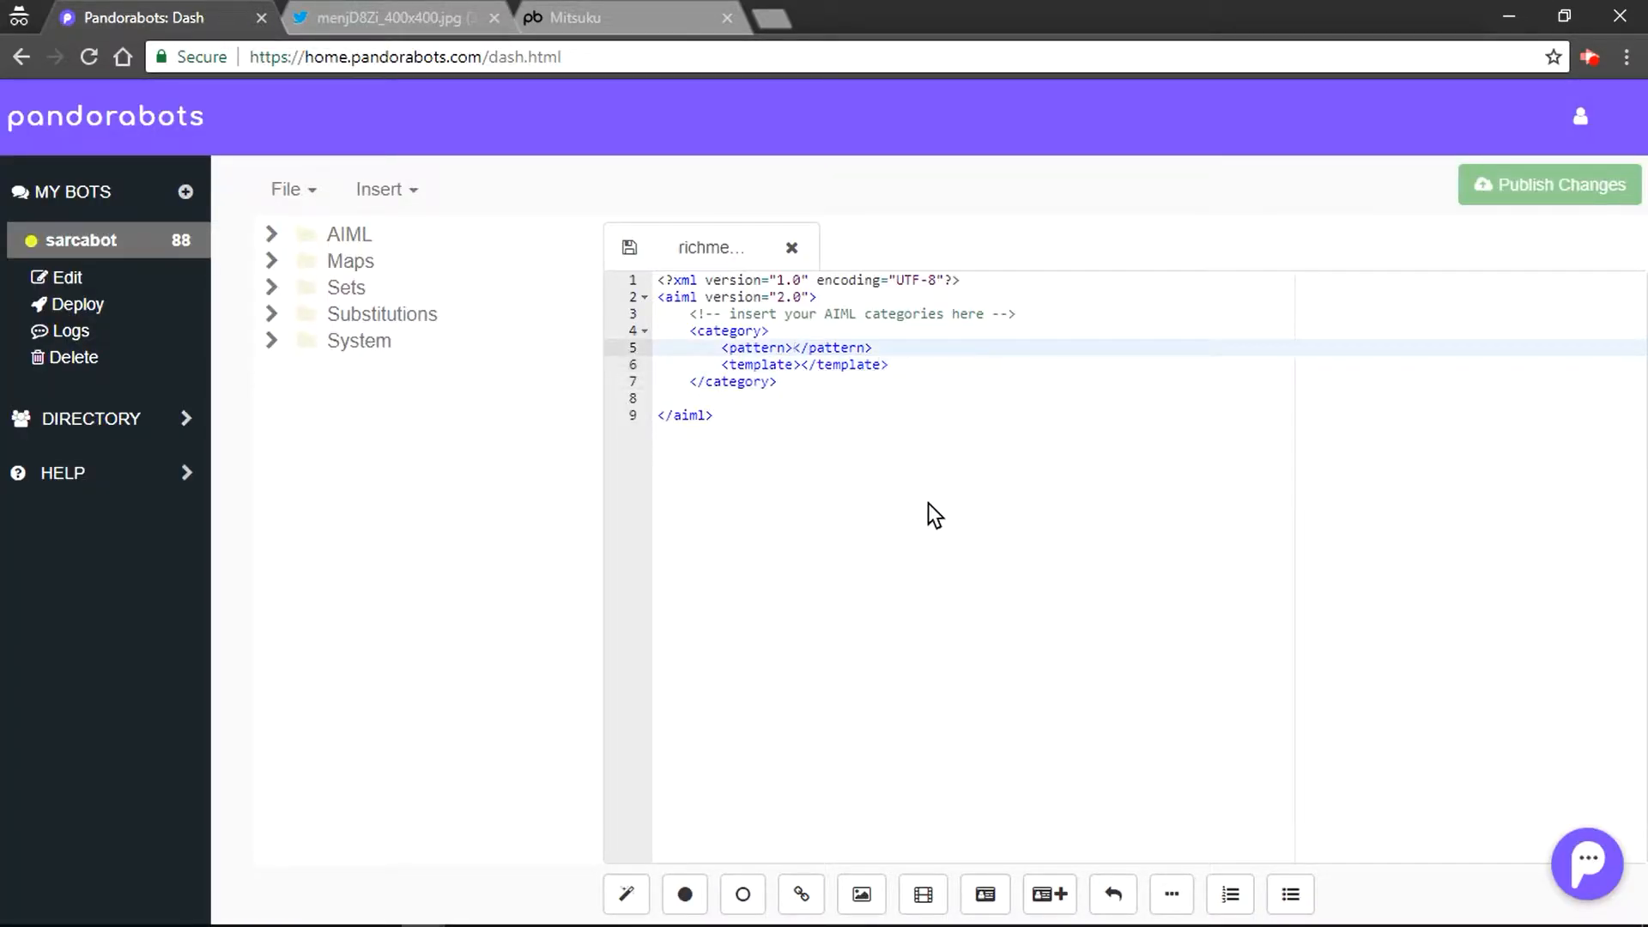
Make the category match PB Image and return the pbs.twimg.com logo URL as an image element.
{"action": "type", "text": "PB Image"}
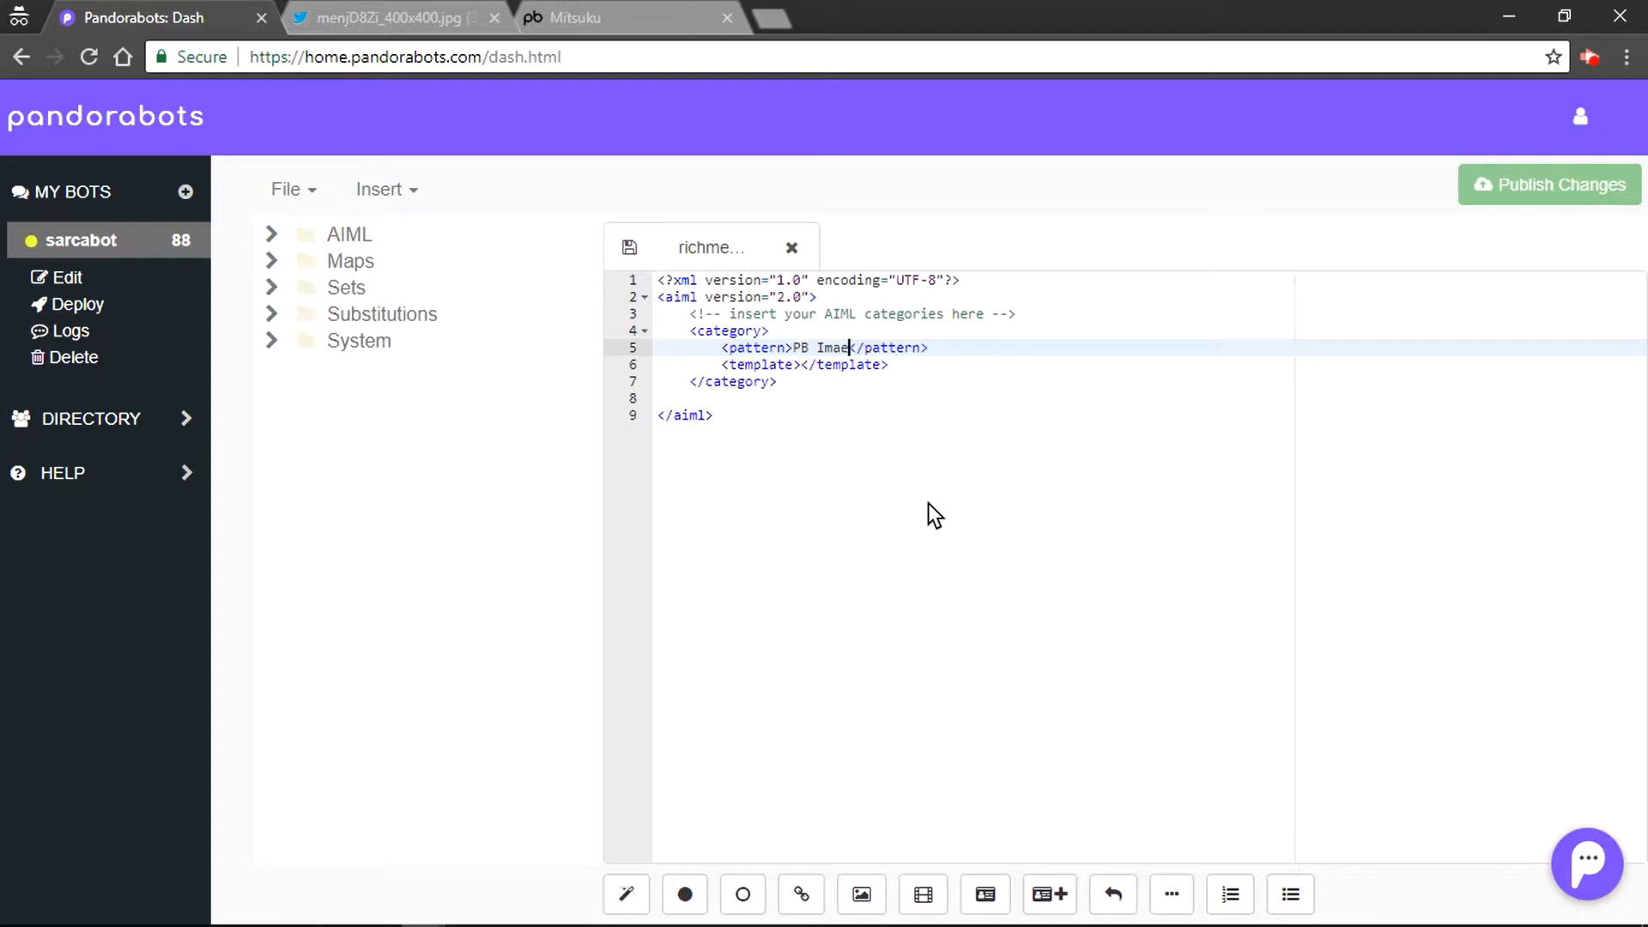
{"action": "type", "text": "e"}
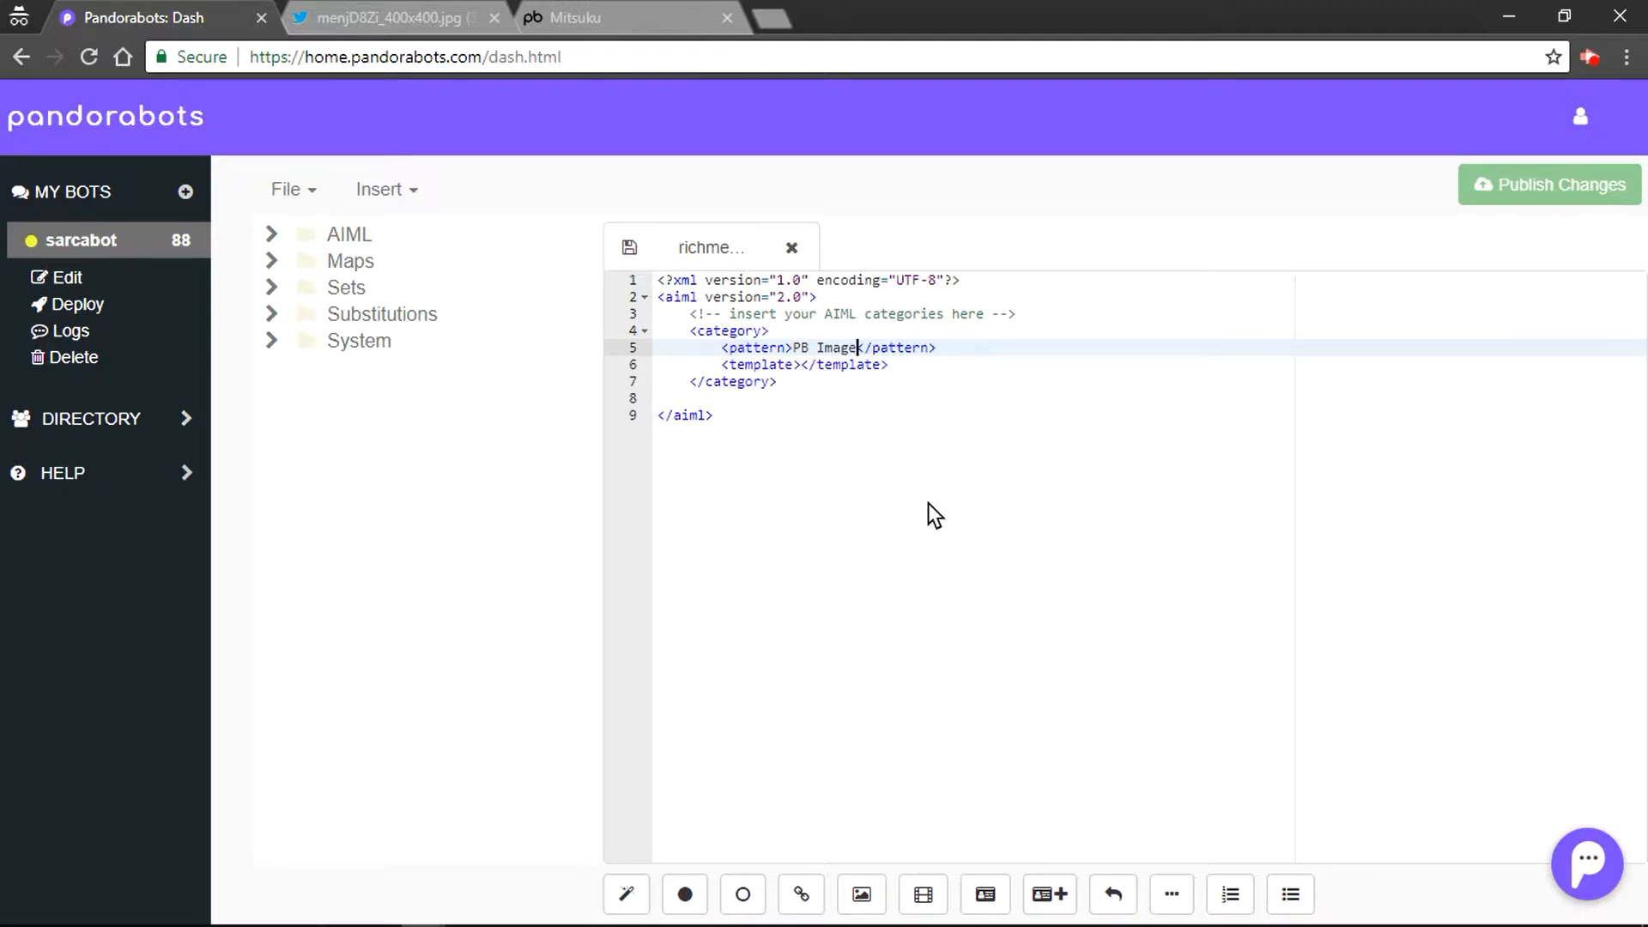
{"action": "left_click", "coordinate": [802, 363]}
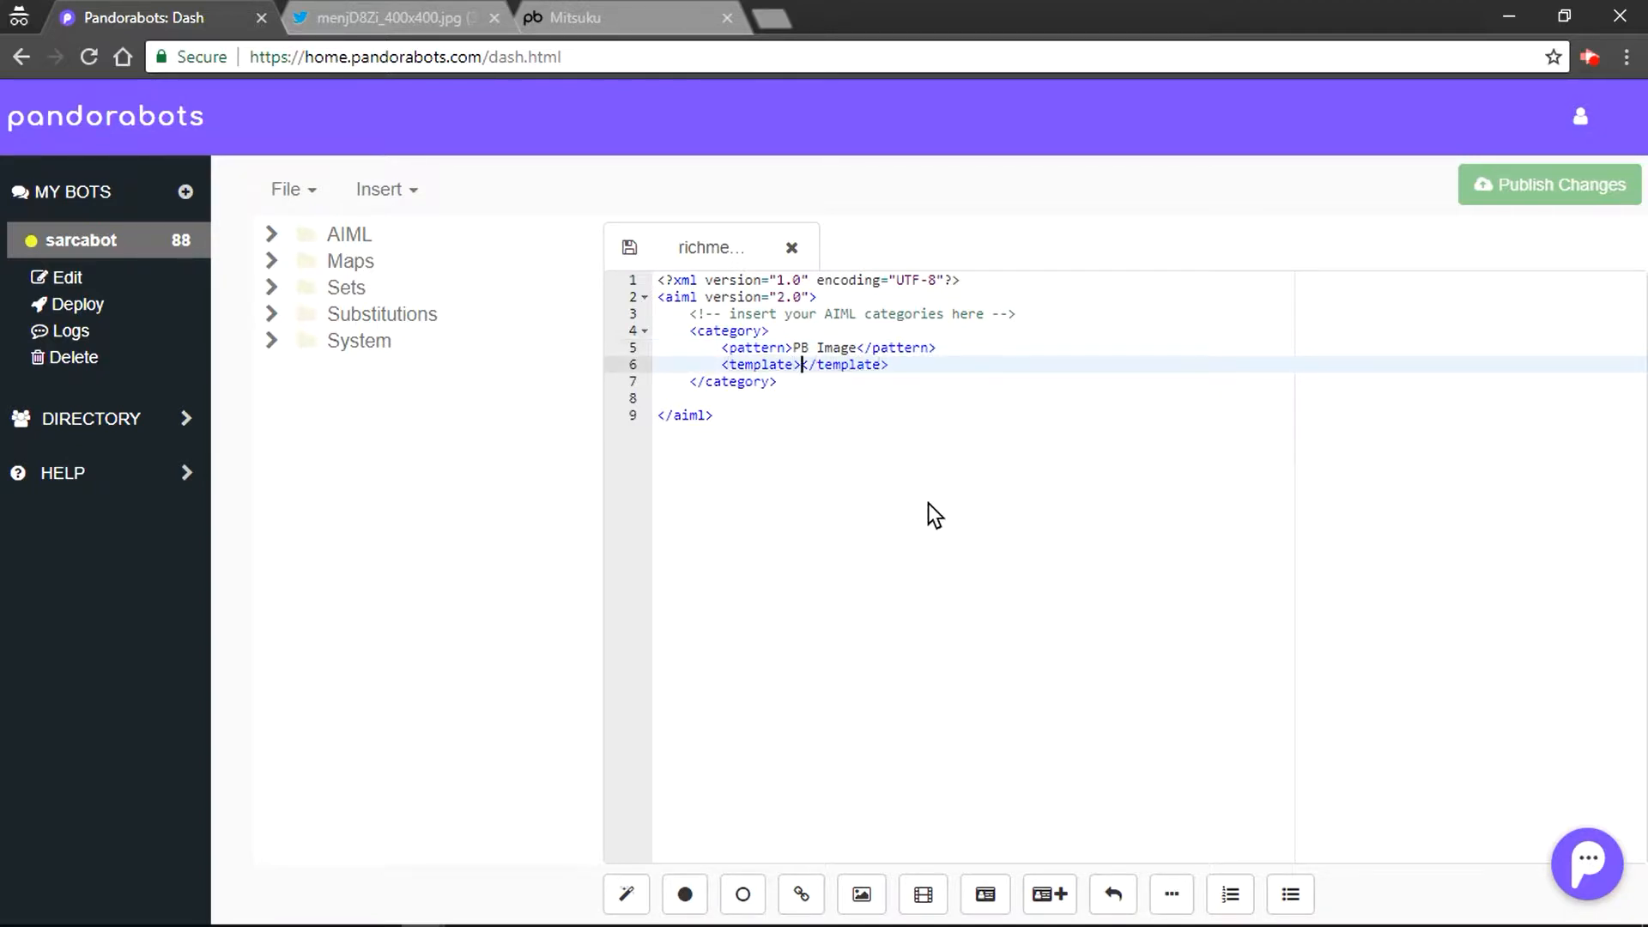
{"action": "left_click", "coordinate": [383, 189]}
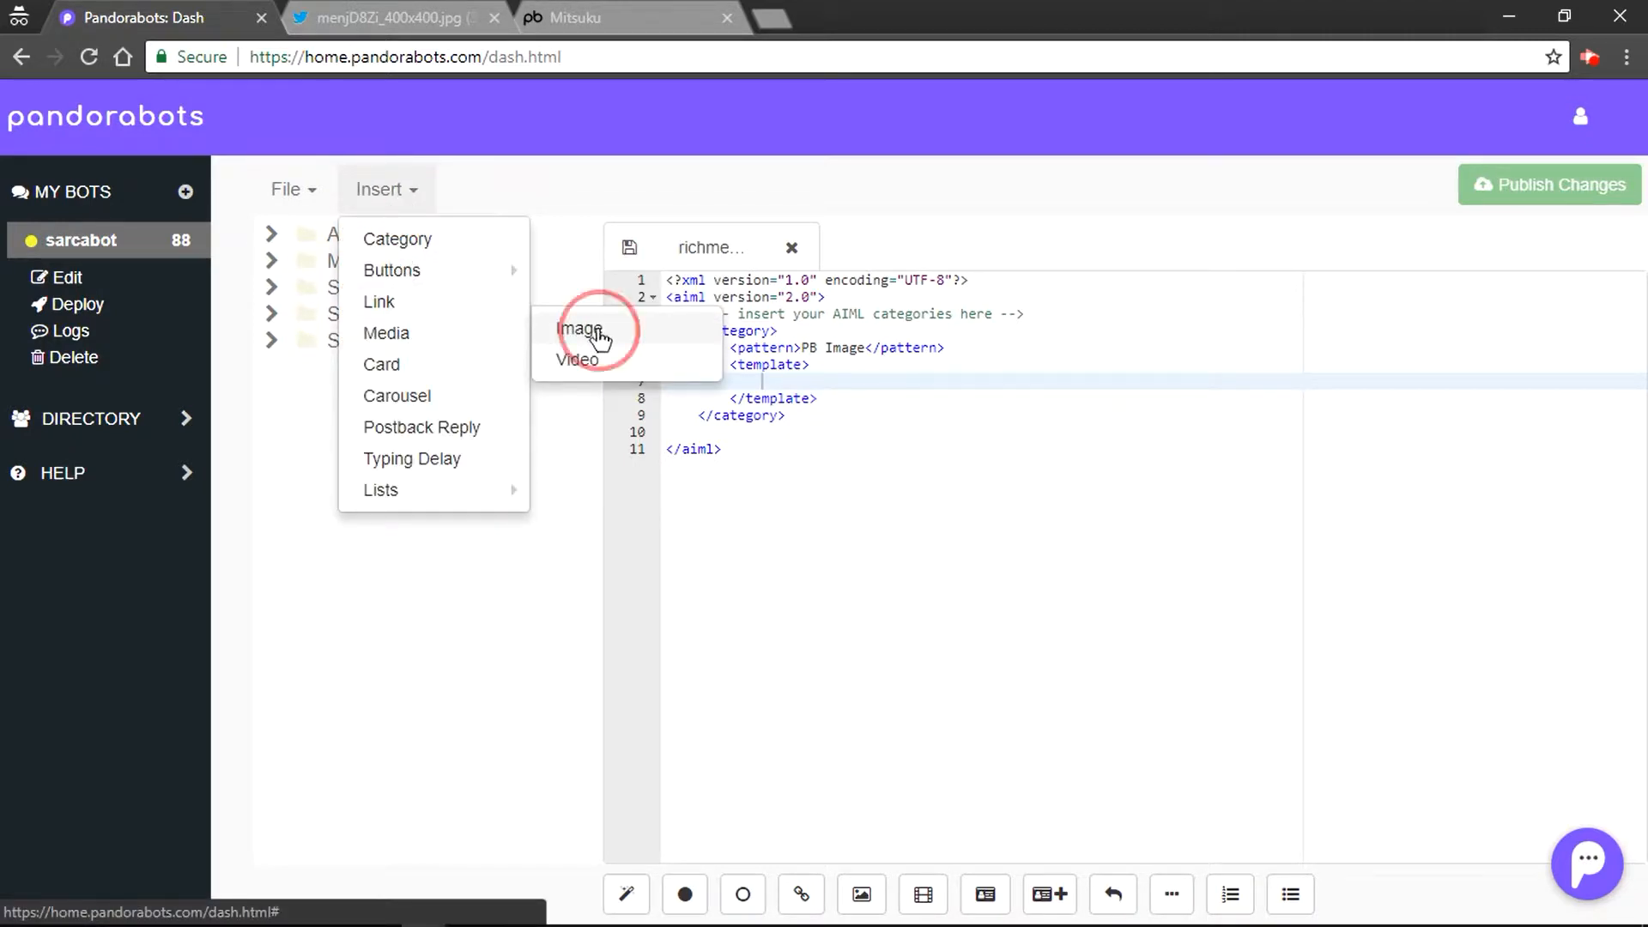
{"action": "left_click", "coordinate": [580, 330]}
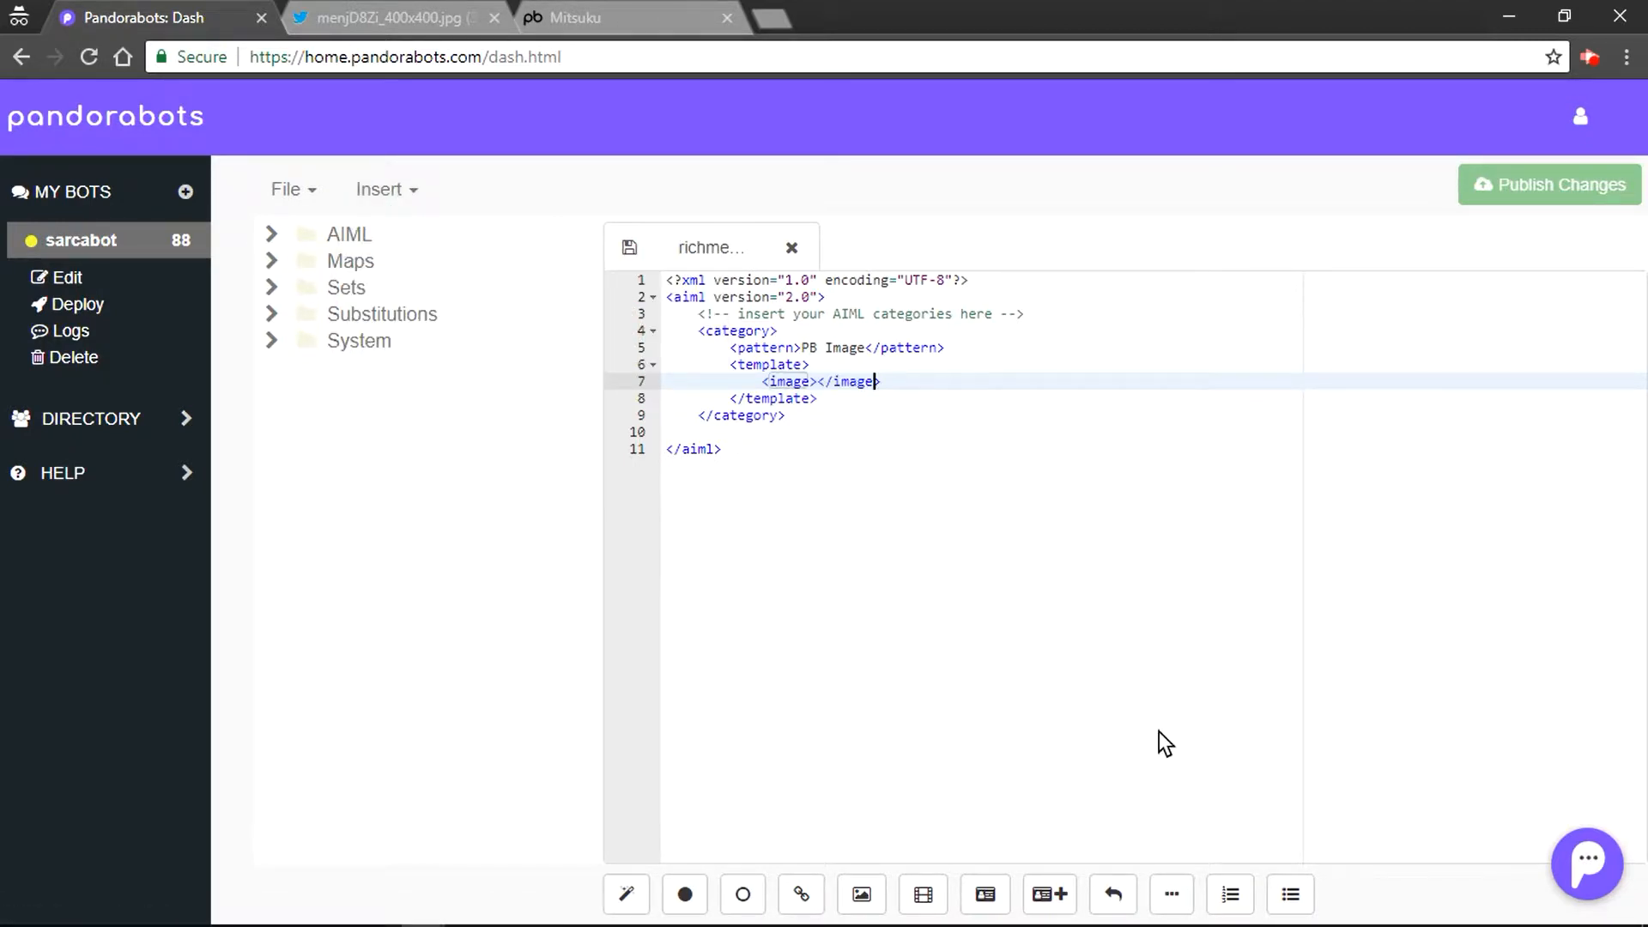
{"action": "type", "text": "https://pbs.twimg.com/profile_images/929063592074256384/menjD8Zi_400x400.jpg"}
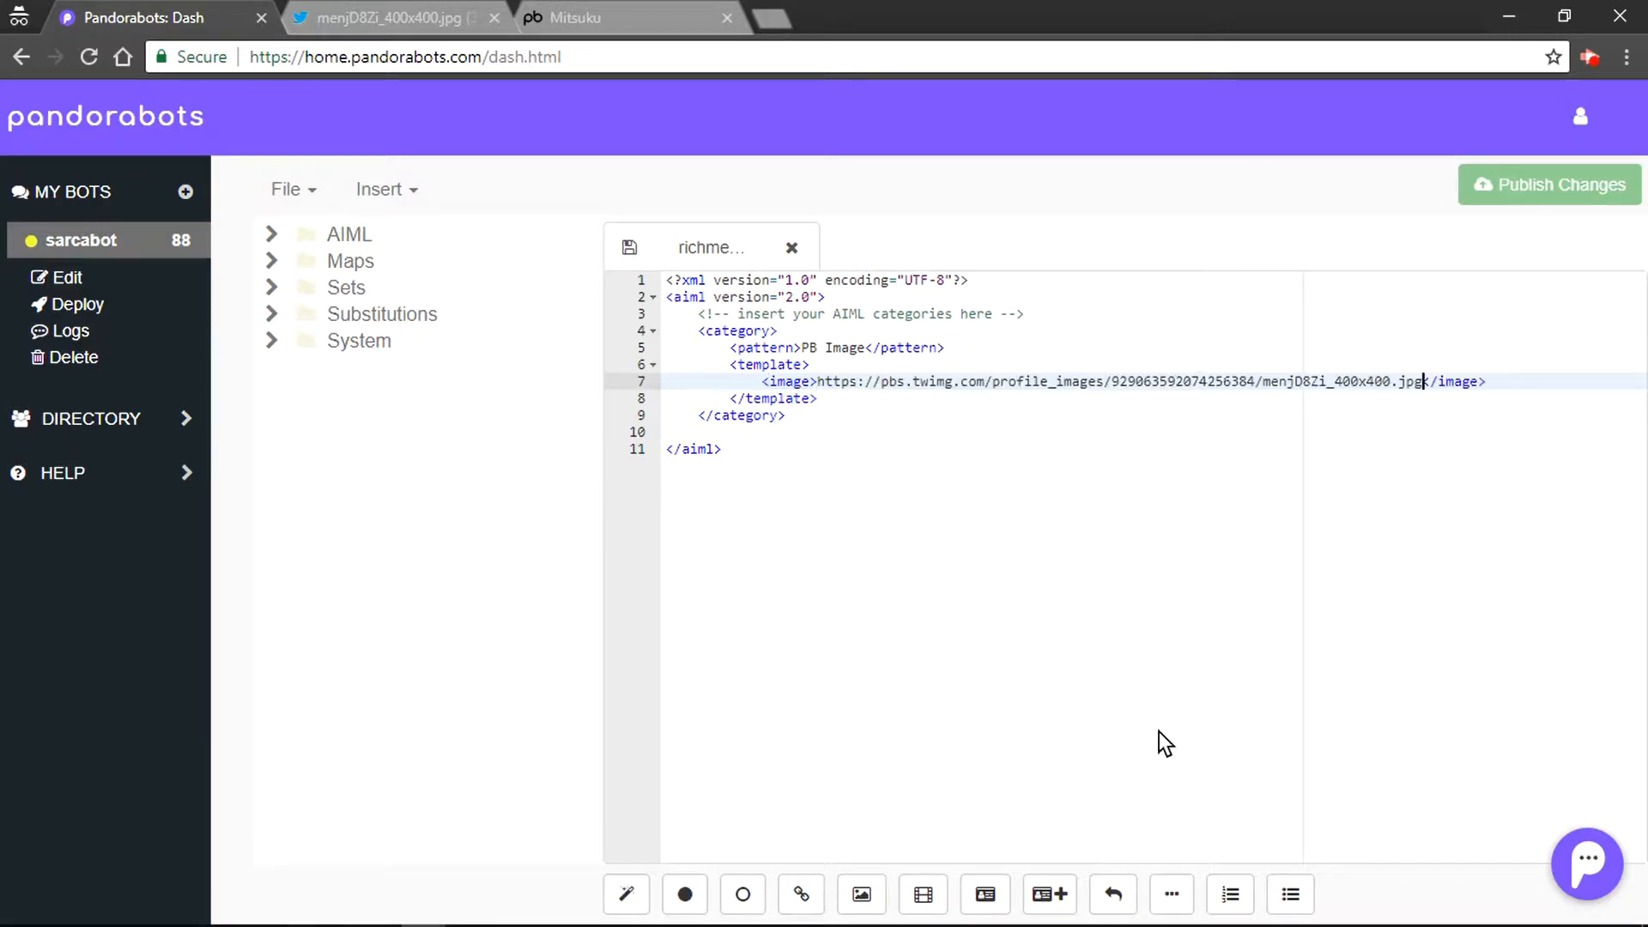
{"action": "mouse_move", "coordinate": [630, 305]}
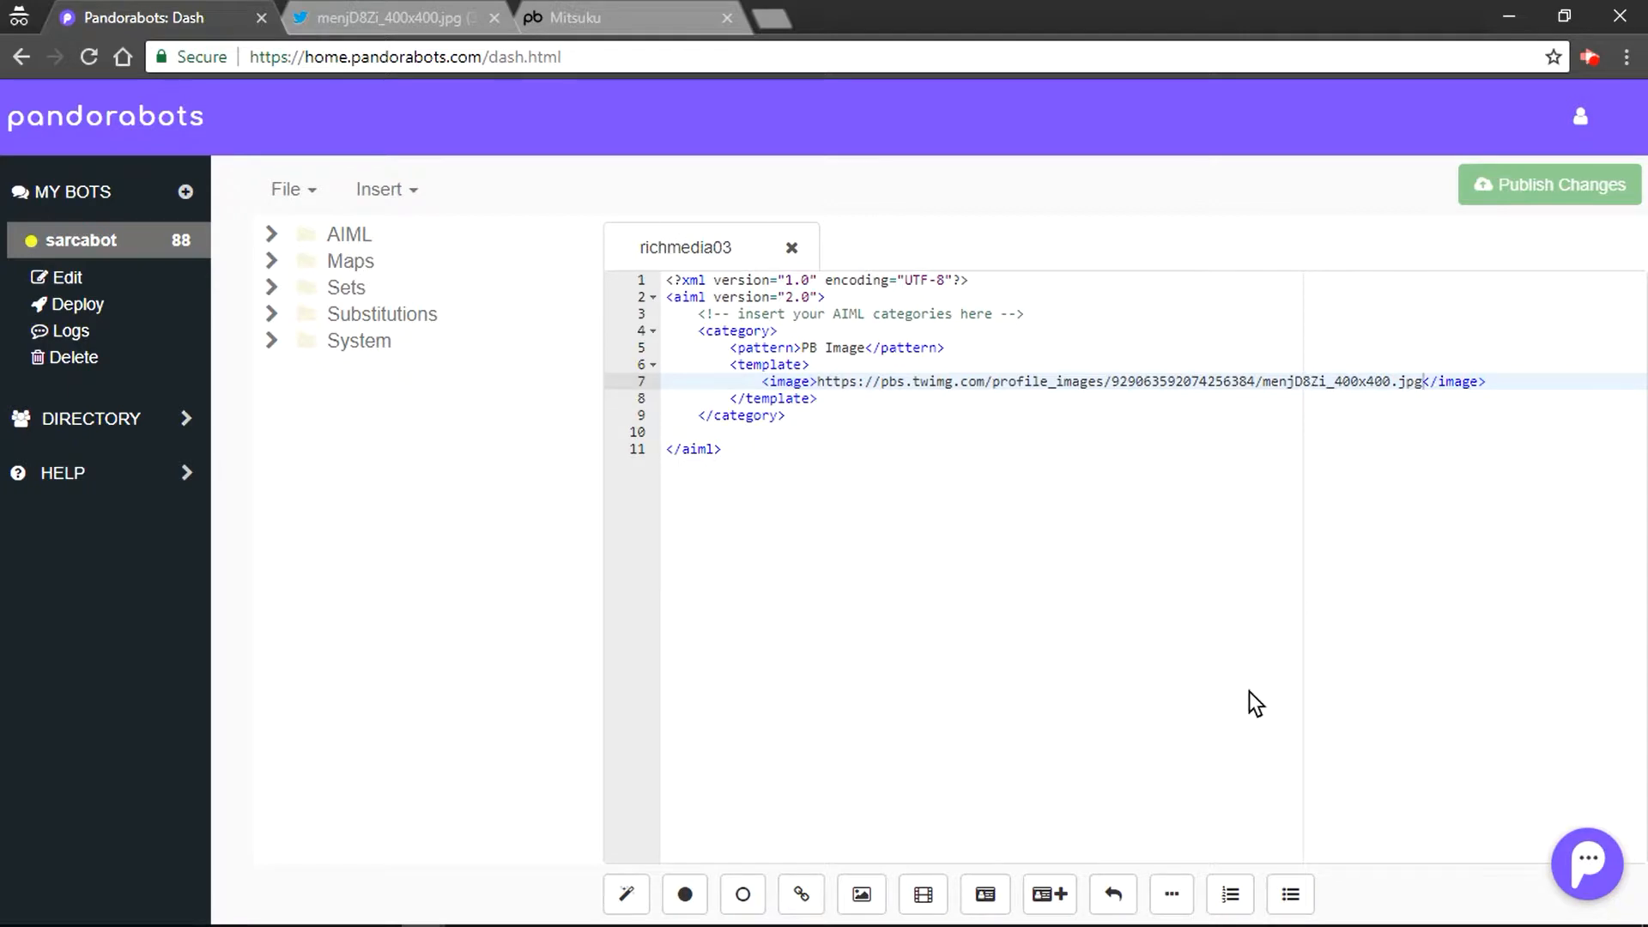
{"action": "left_click", "coordinate": [1586, 863]}
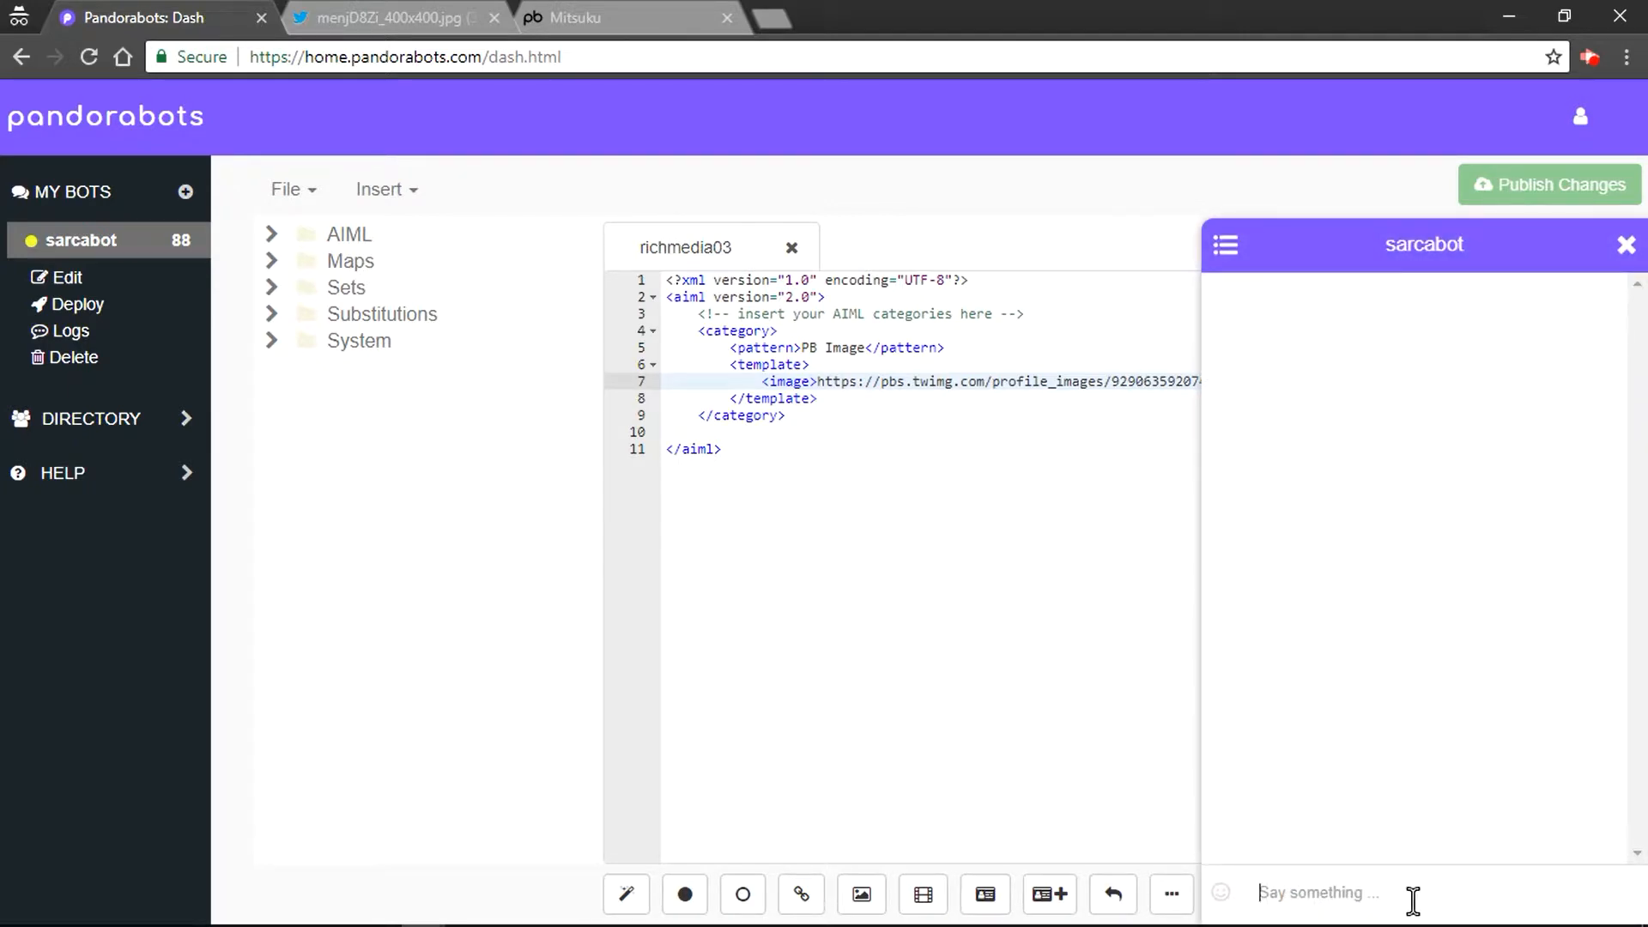
Send PB Image to sarcabot, see the logo image reply, and close the chat panel.
{"action": "type", "text": "PB Ima"}
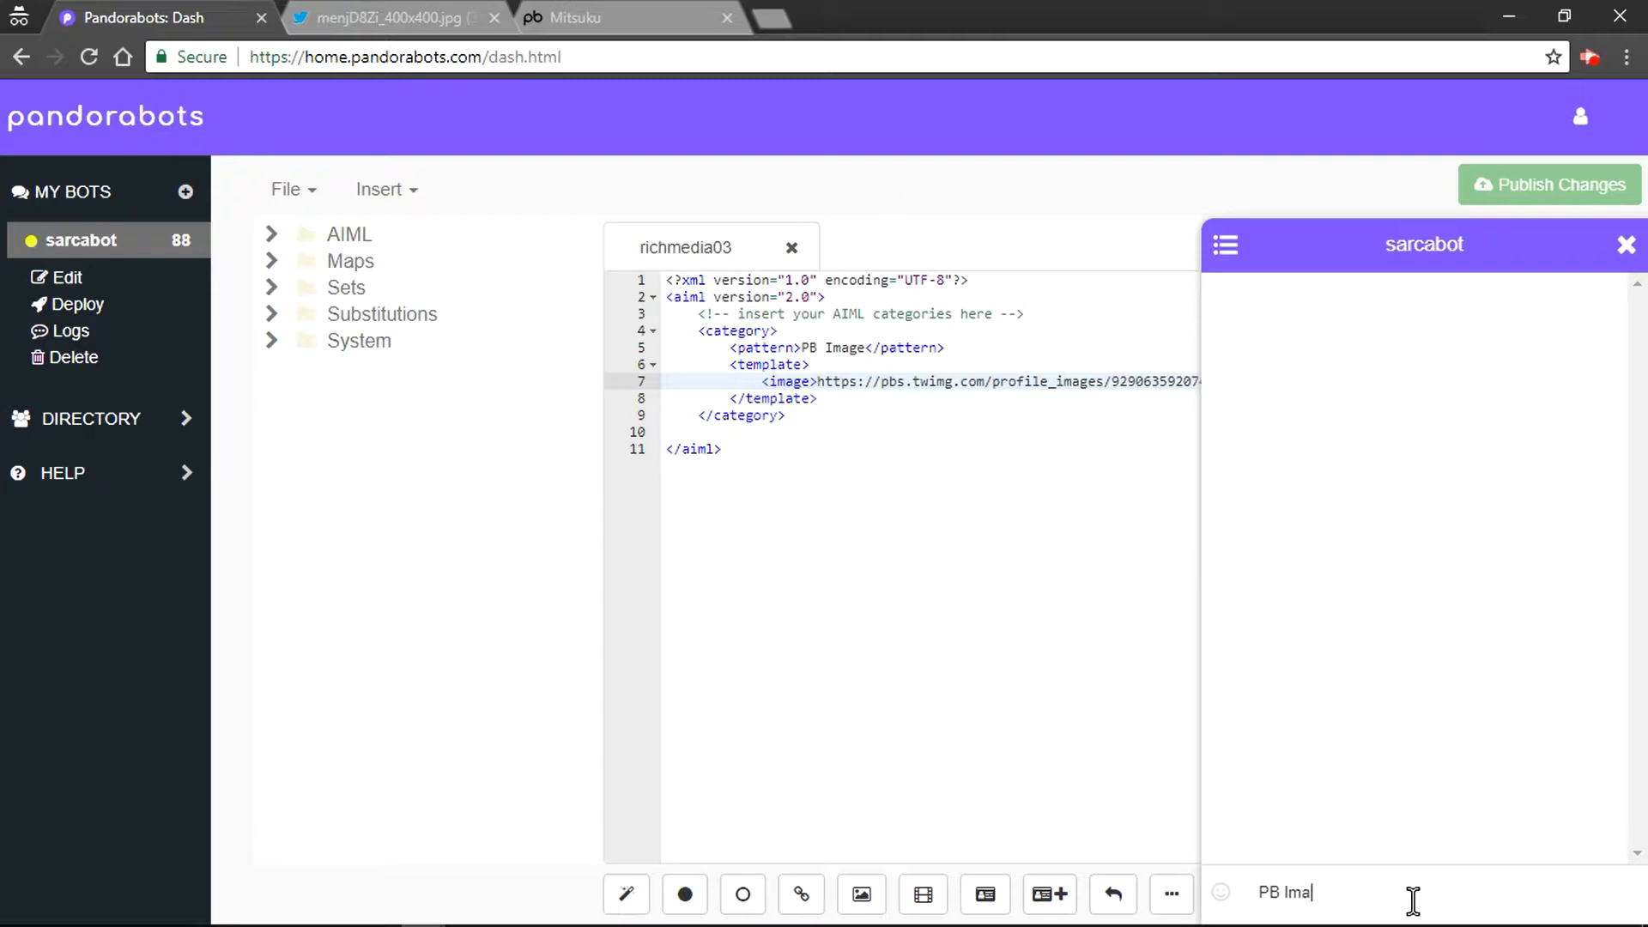
{"action": "key", "text": "Return"}
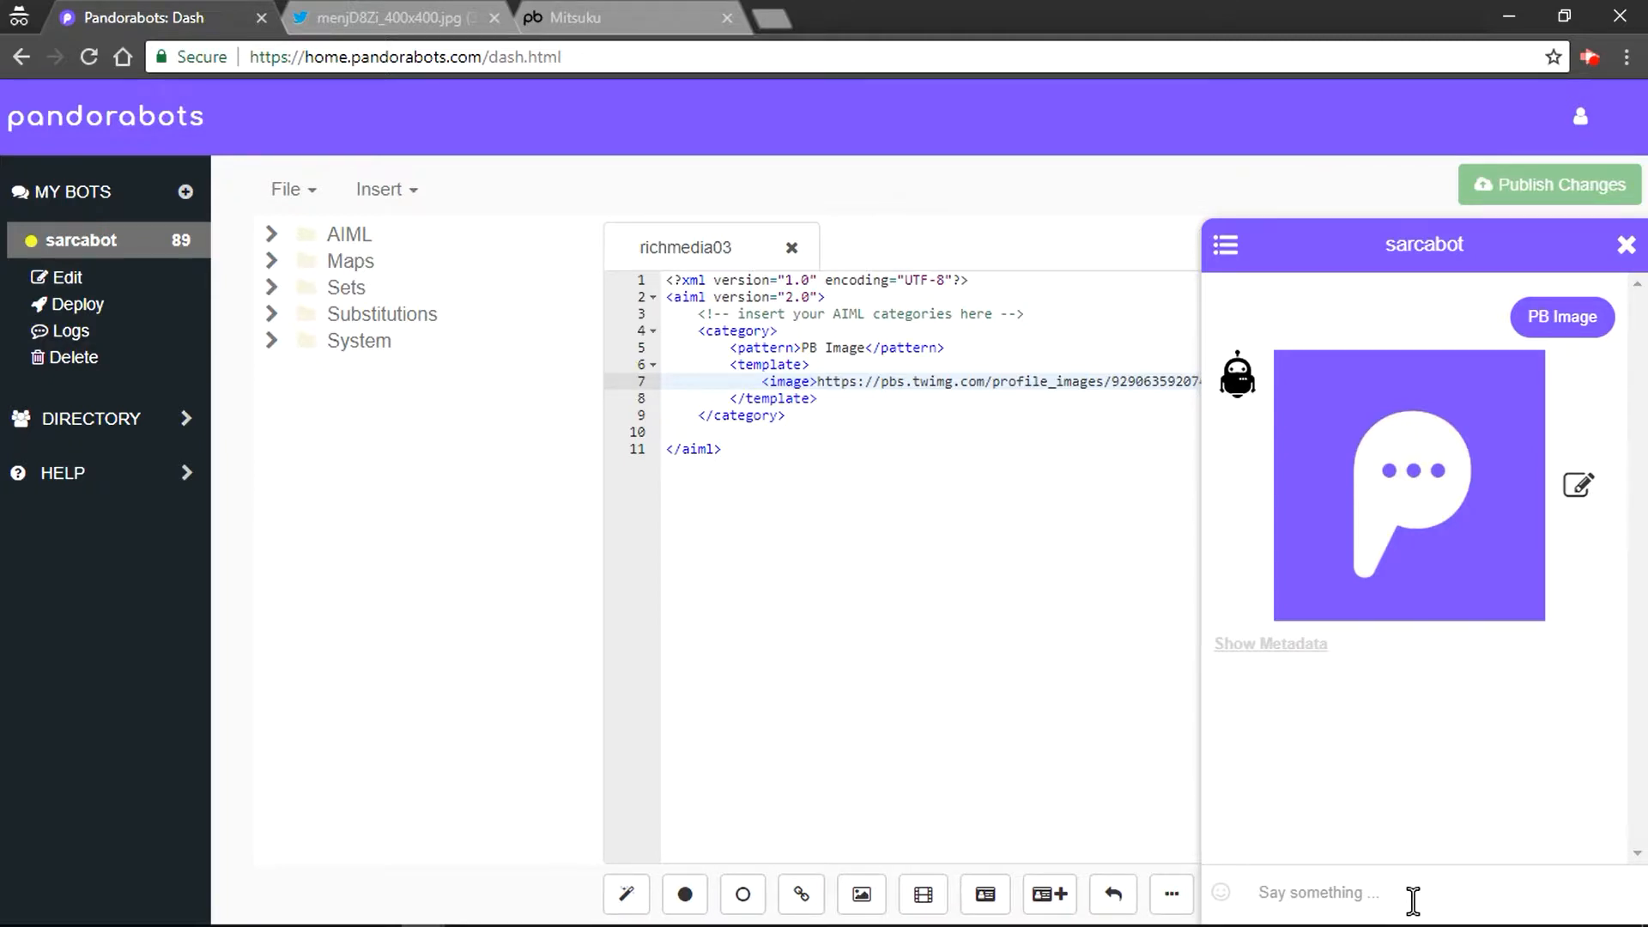
{"action": "left_click", "coordinate": [1627, 245]}
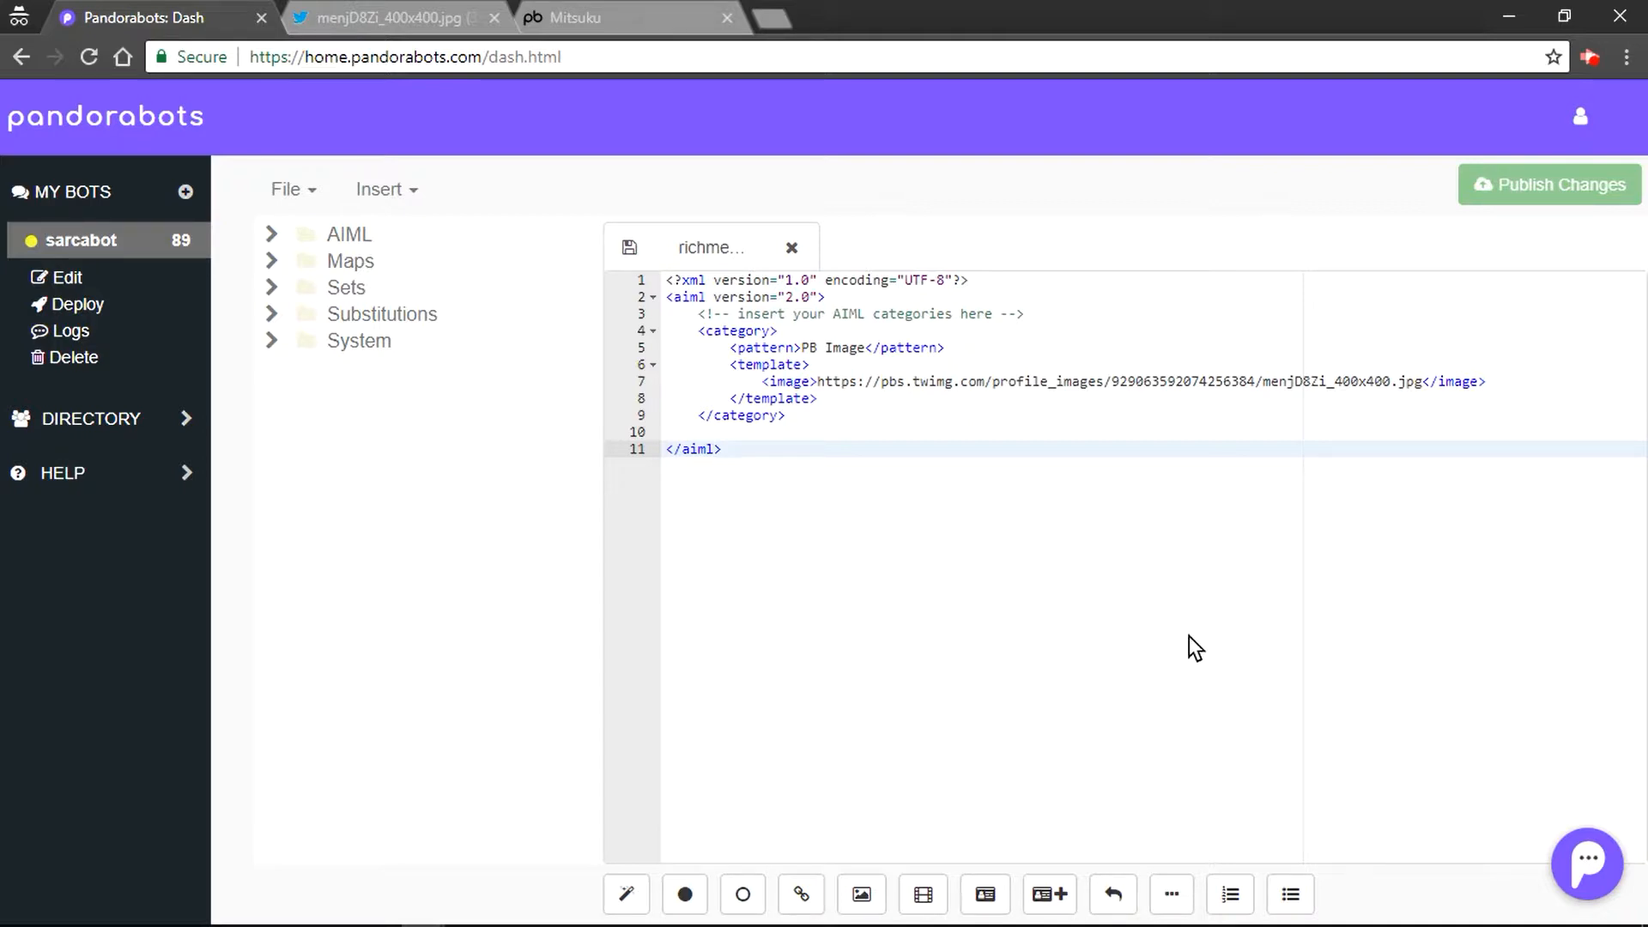
Add a second category matching PB Video with an empty video element, then view the Mitsuku page.
{"action": "key", "text": "enter"}
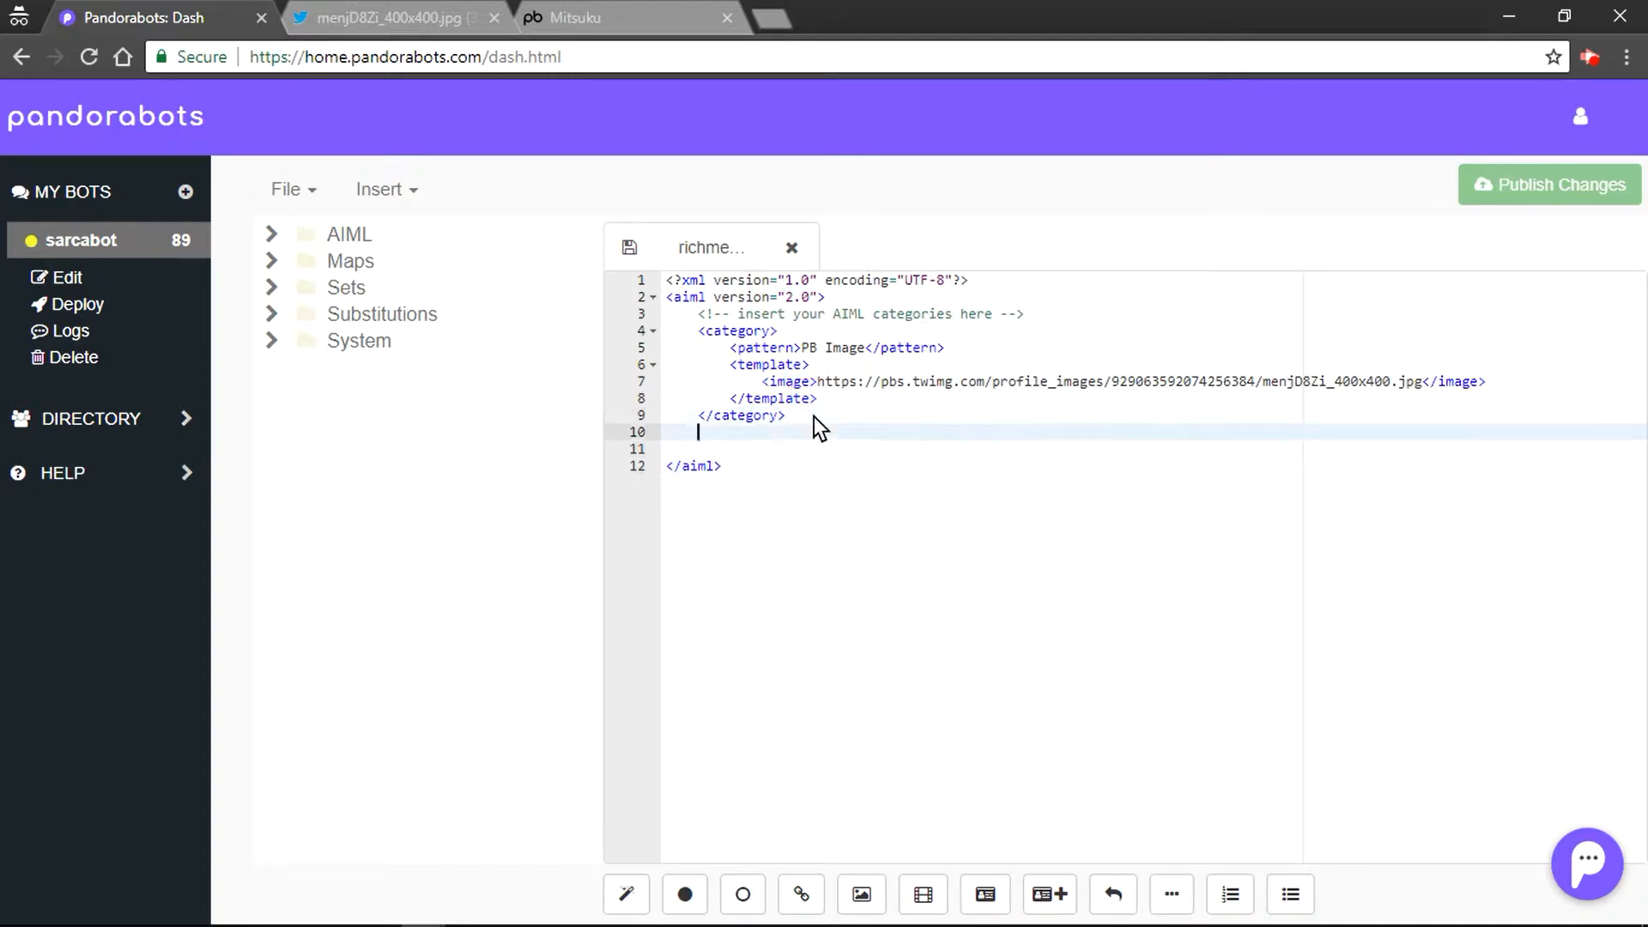
{"action": "left_click", "coordinate": [378, 188]}
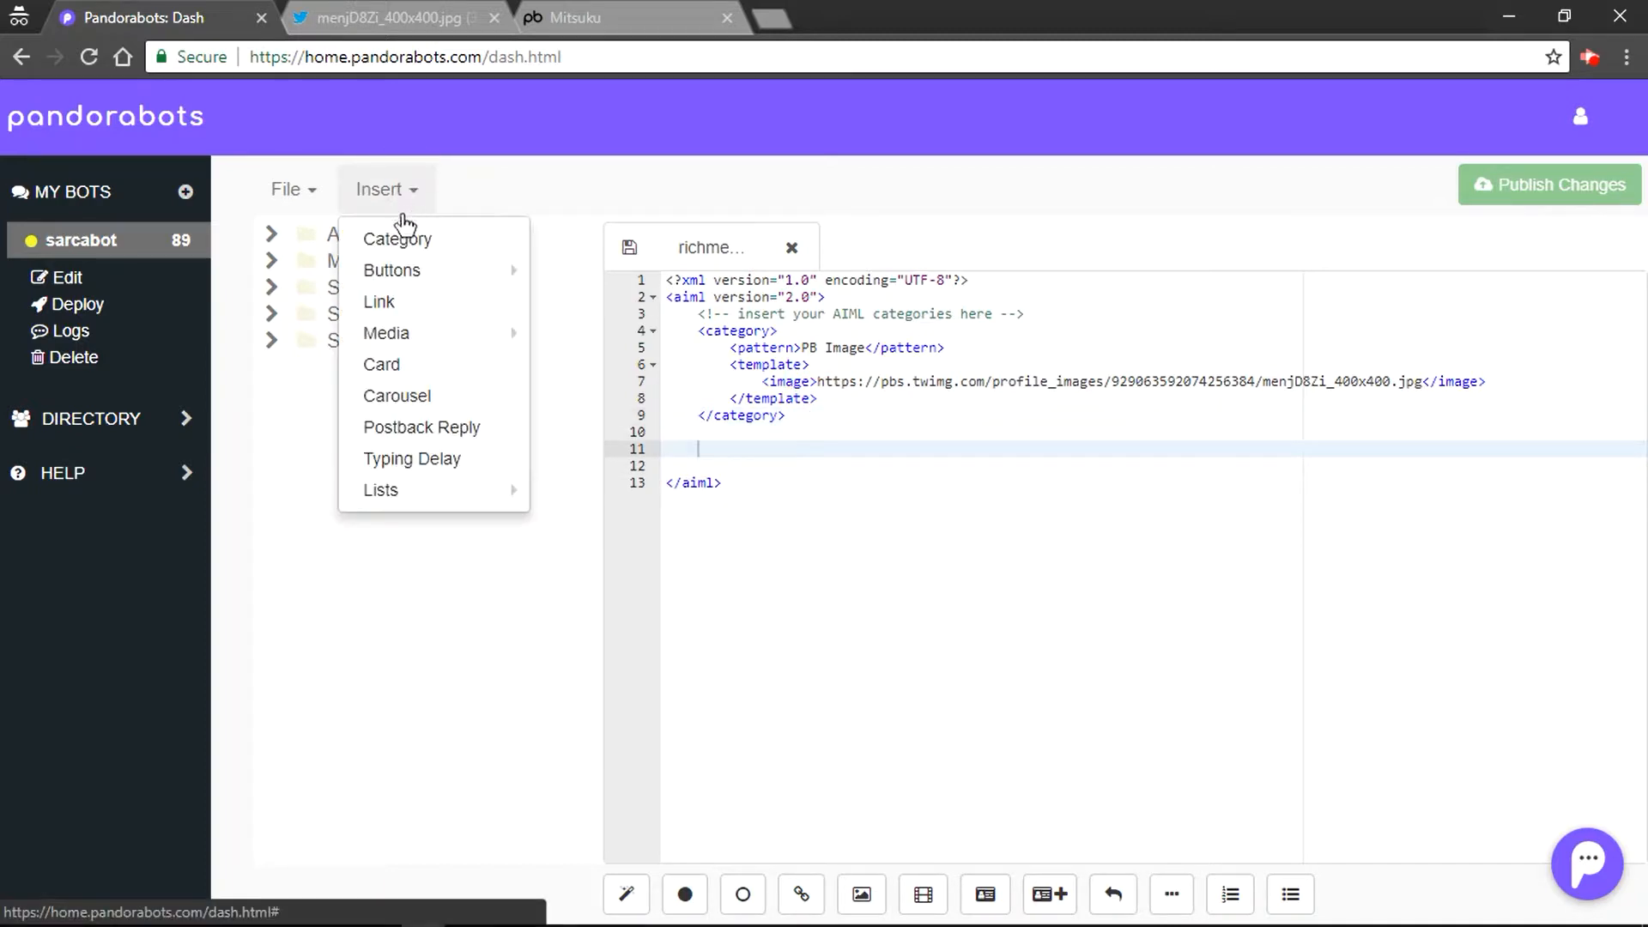
{"action": "left_click", "coordinate": [396, 239]}
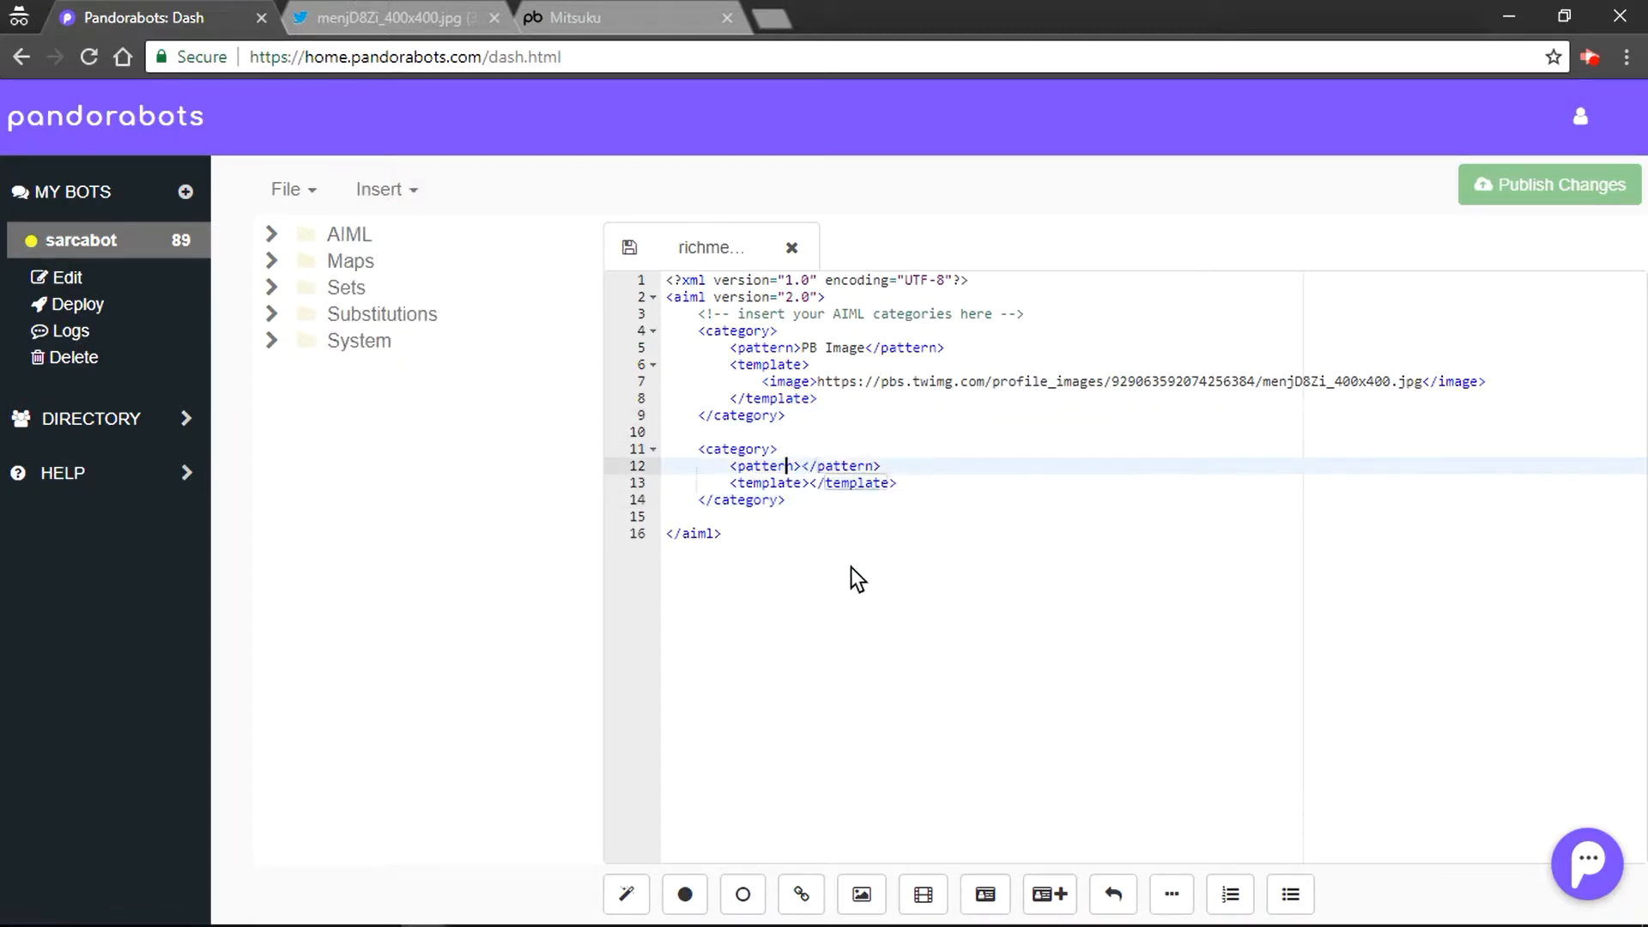
{"action": "type", "text": "PB V"}
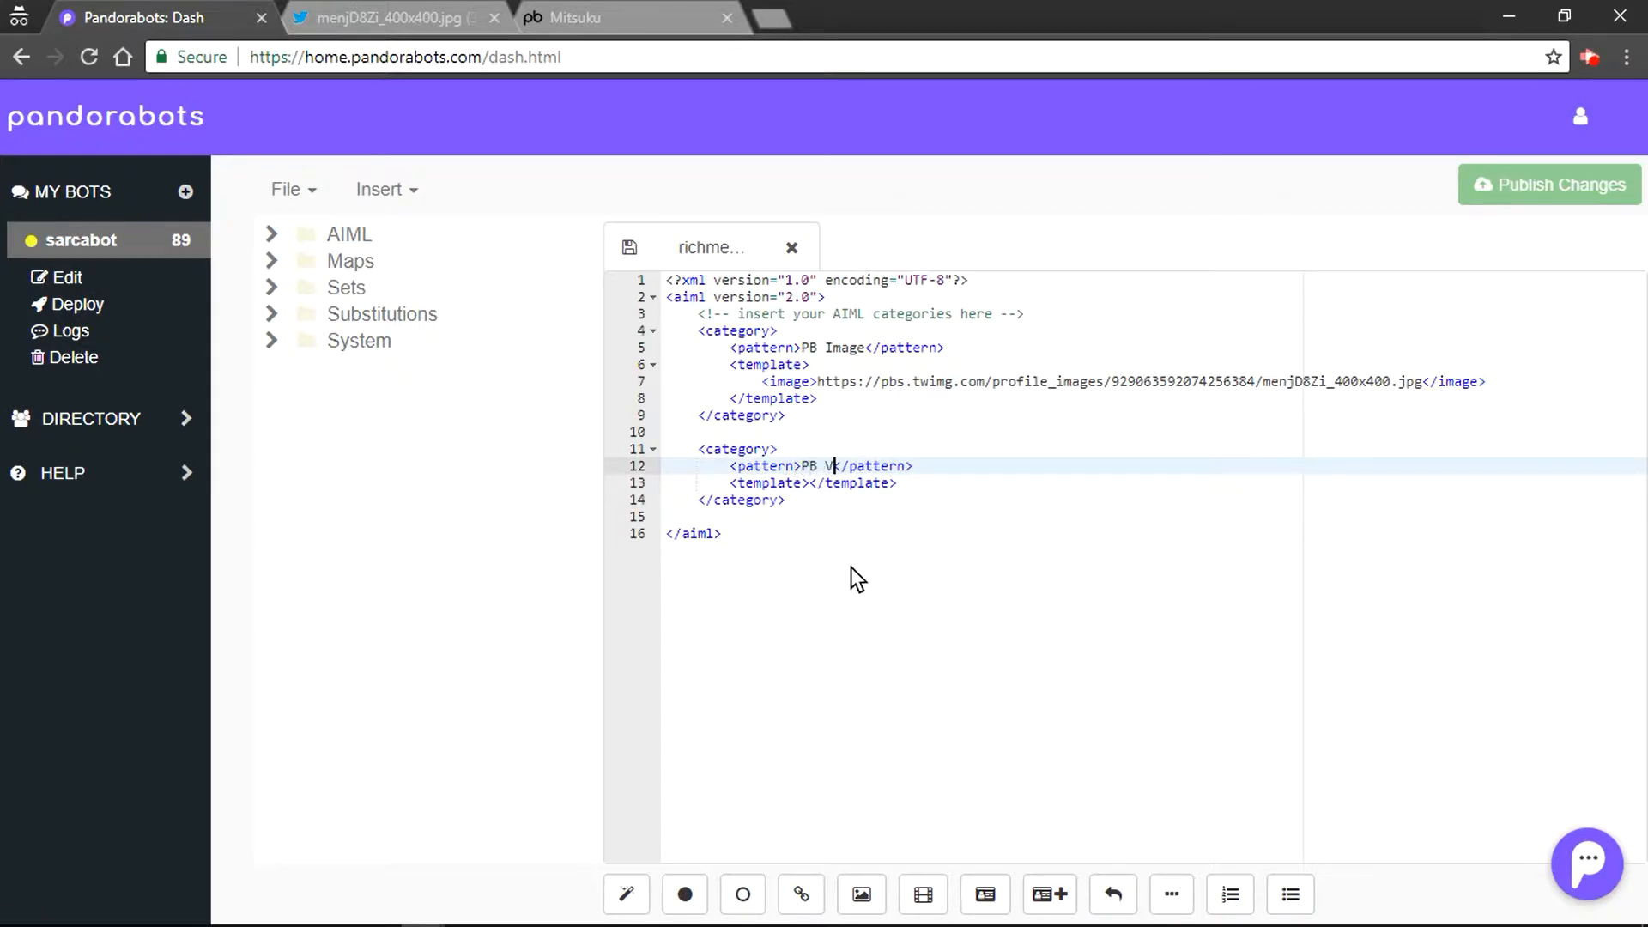
{"action": "type", "text": "ideo"}
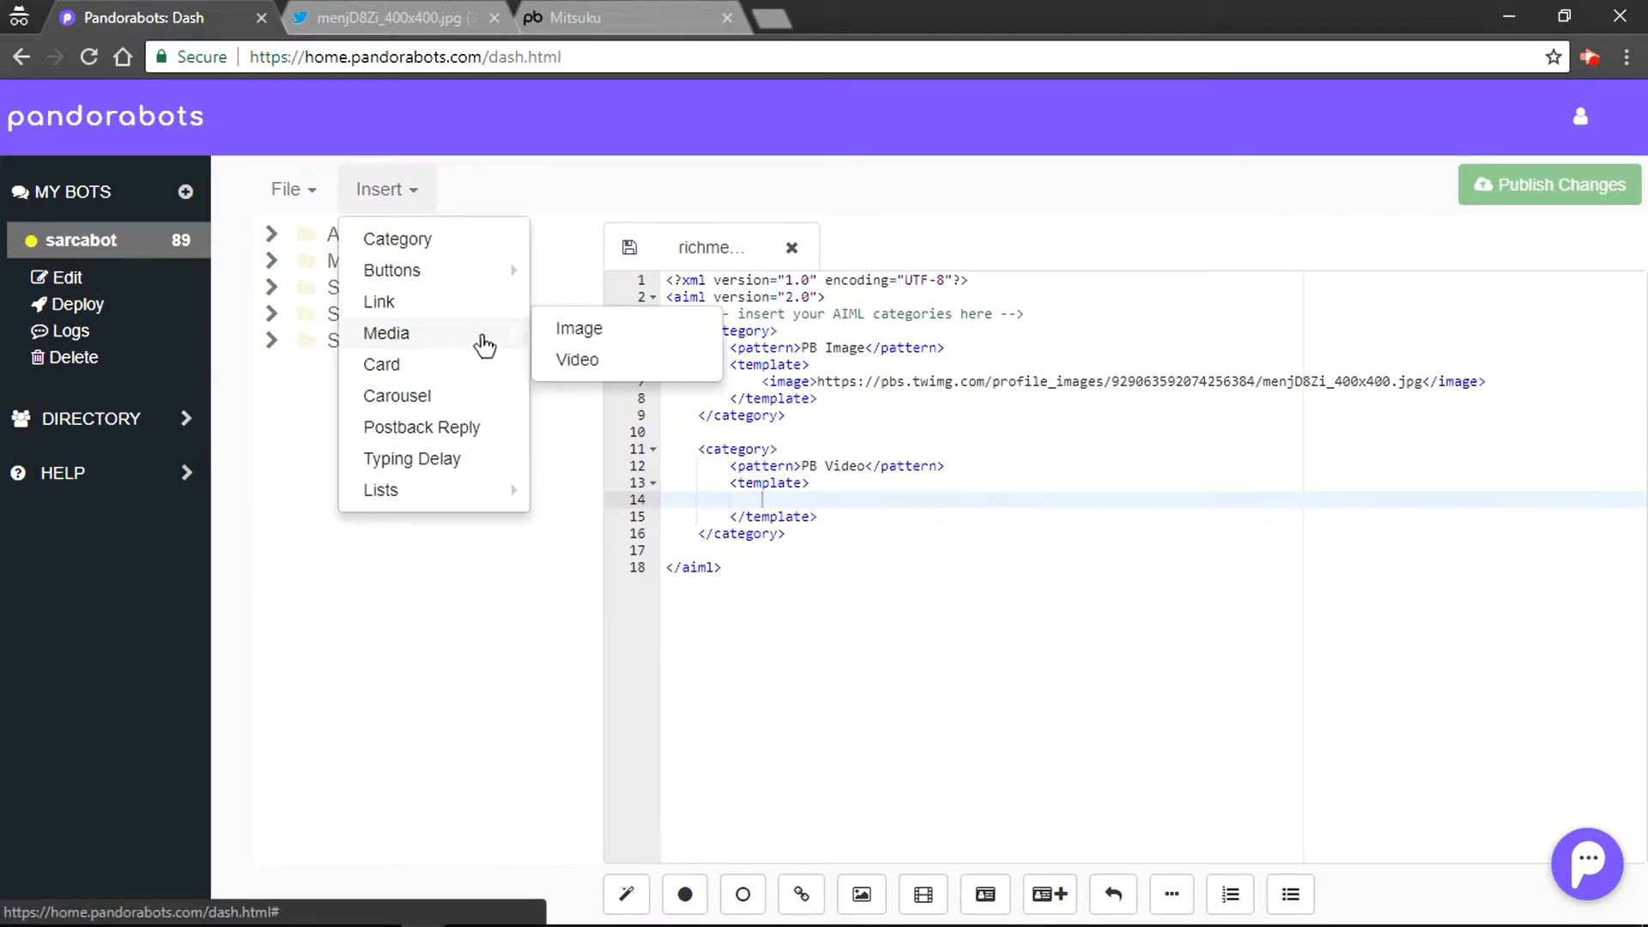
{"action": "left_click", "coordinate": [577, 359]}
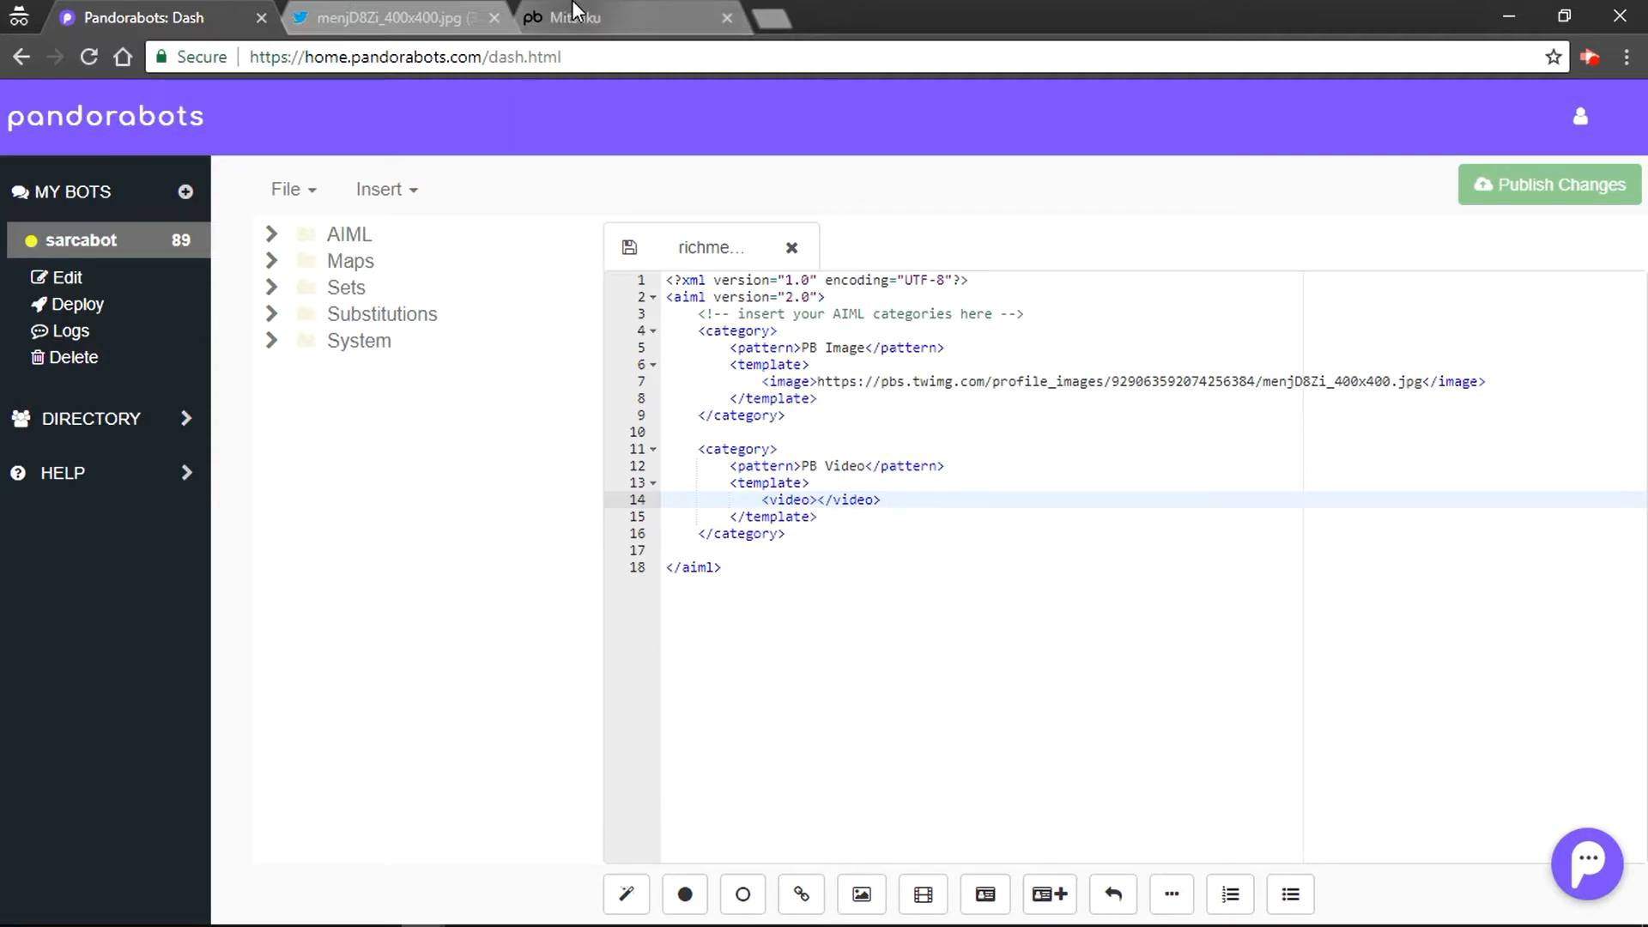
{"action": "left_click", "coordinate": [574, 17]}
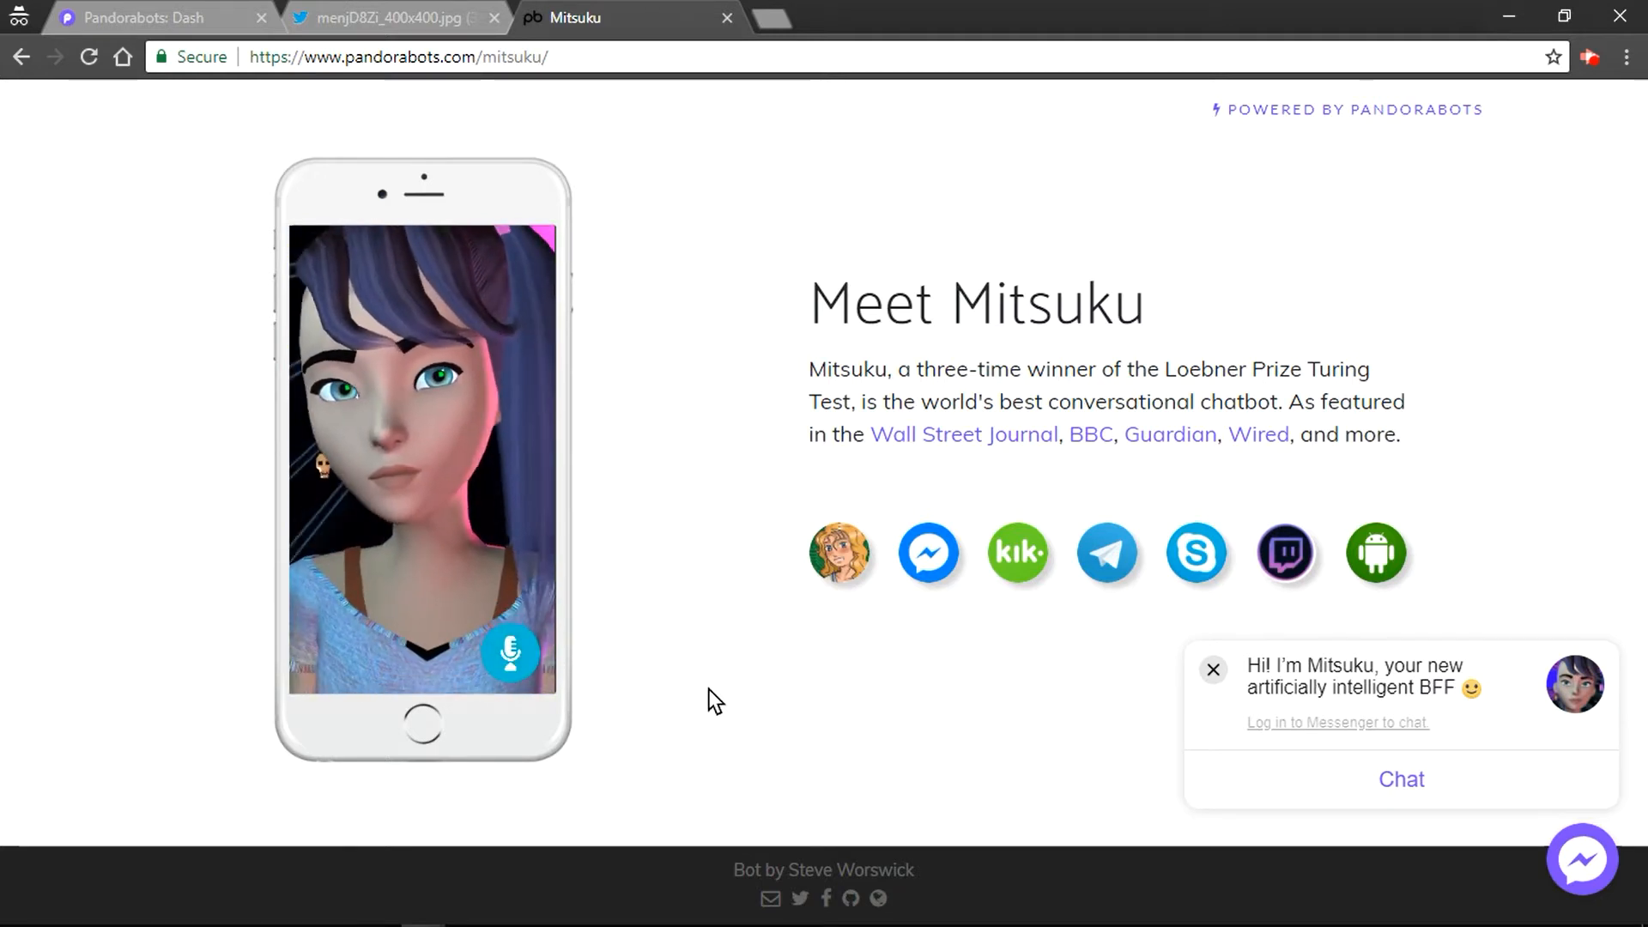
Copy the Mitsuku avatar video's address and return to the Pandorabots dashboard.
{"action": "left_click", "coordinate": [510, 652]}
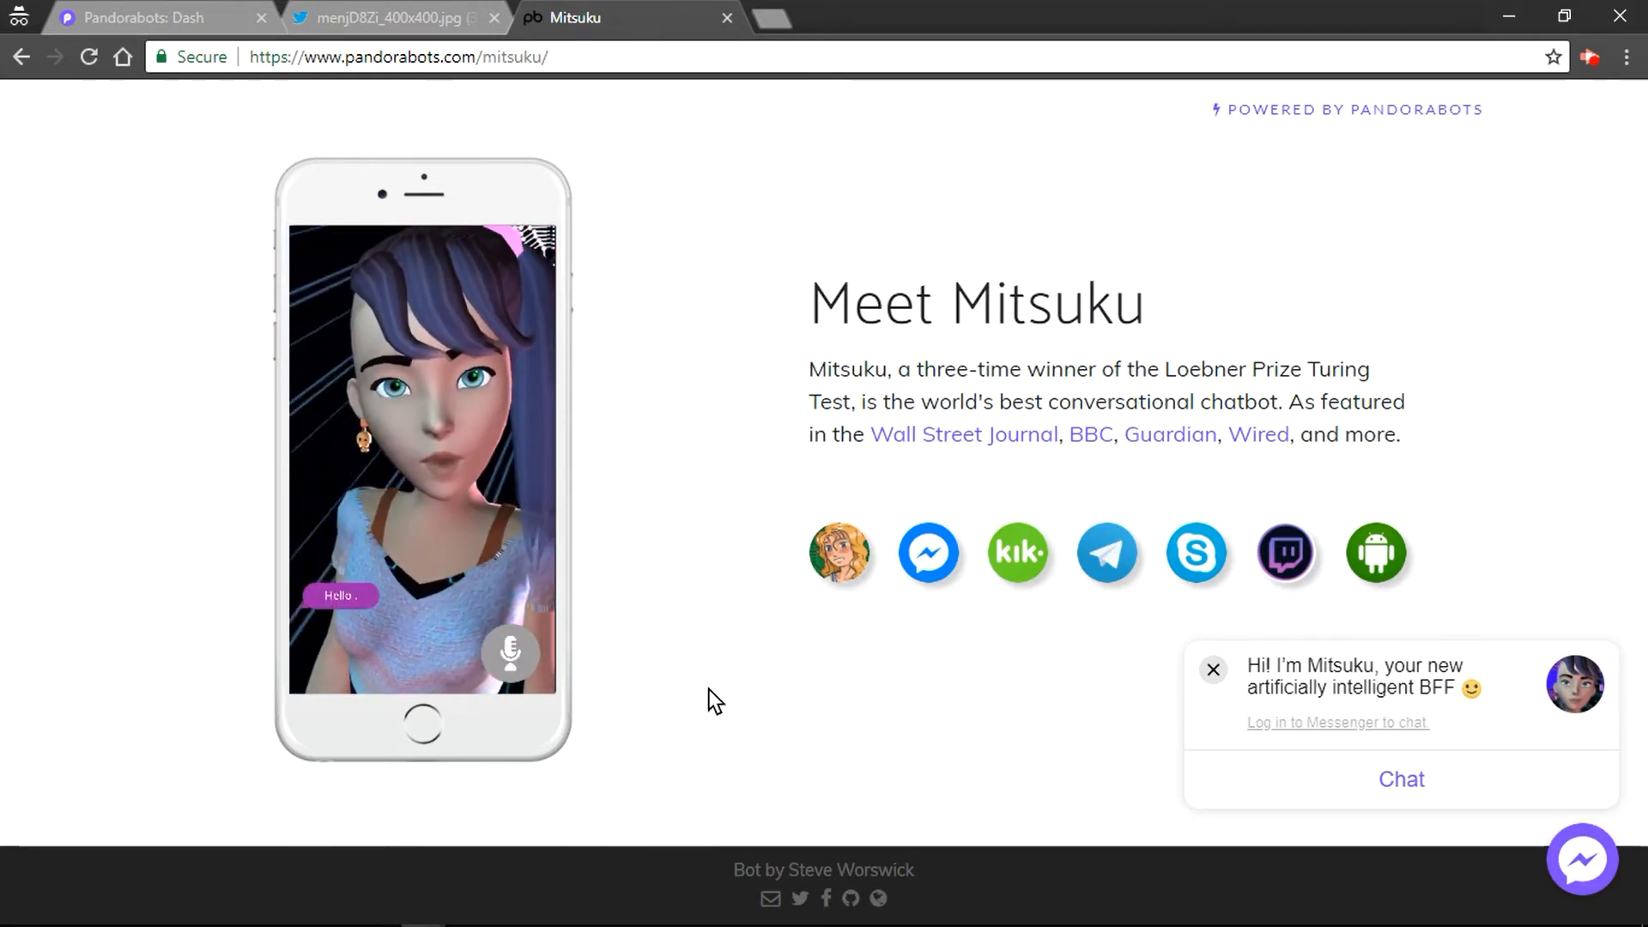
{"action": "left_click", "coordinate": [510, 654]}
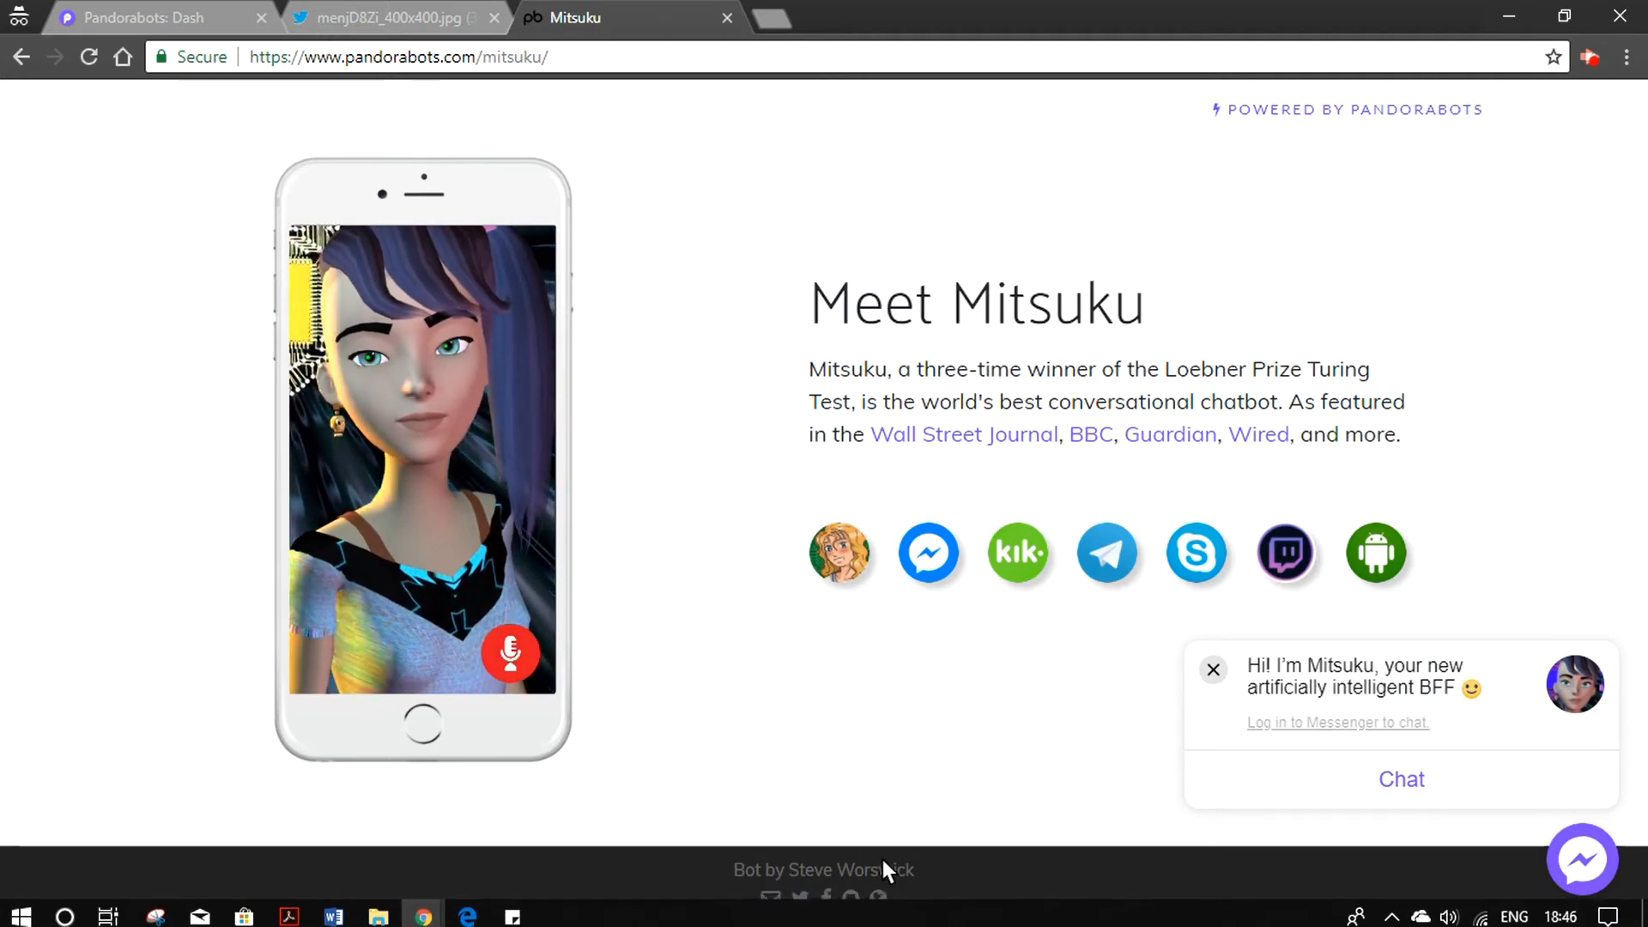
{"action": "right_click", "coordinate": [421, 421]}
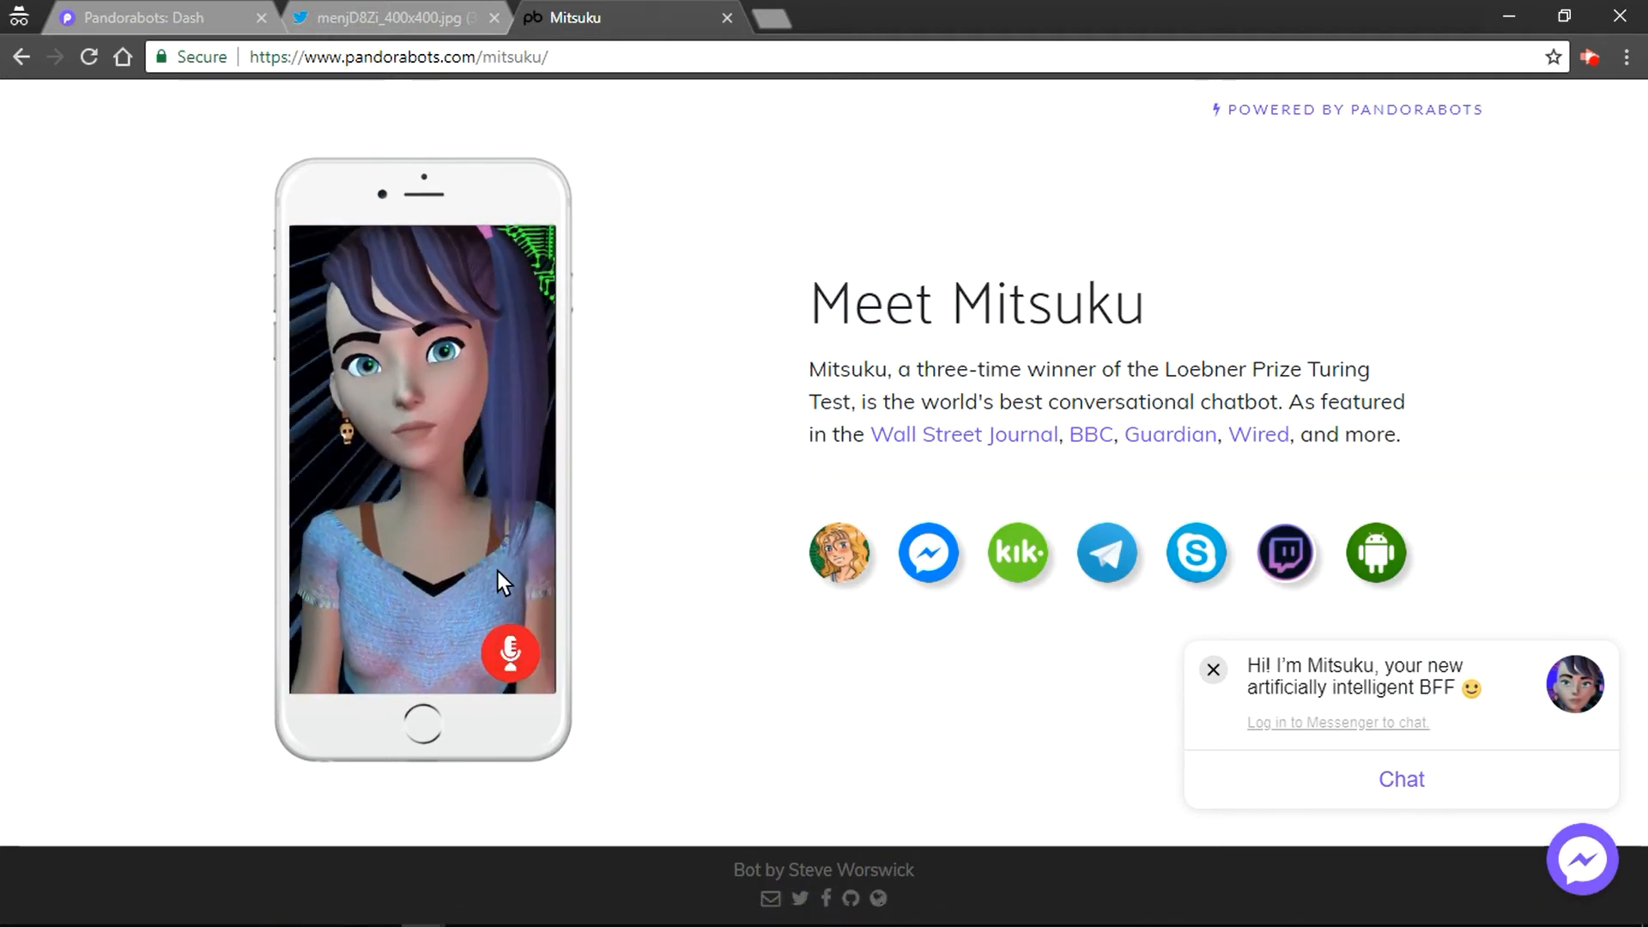
{"action": "left_click", "coordinate": [509, 652]}
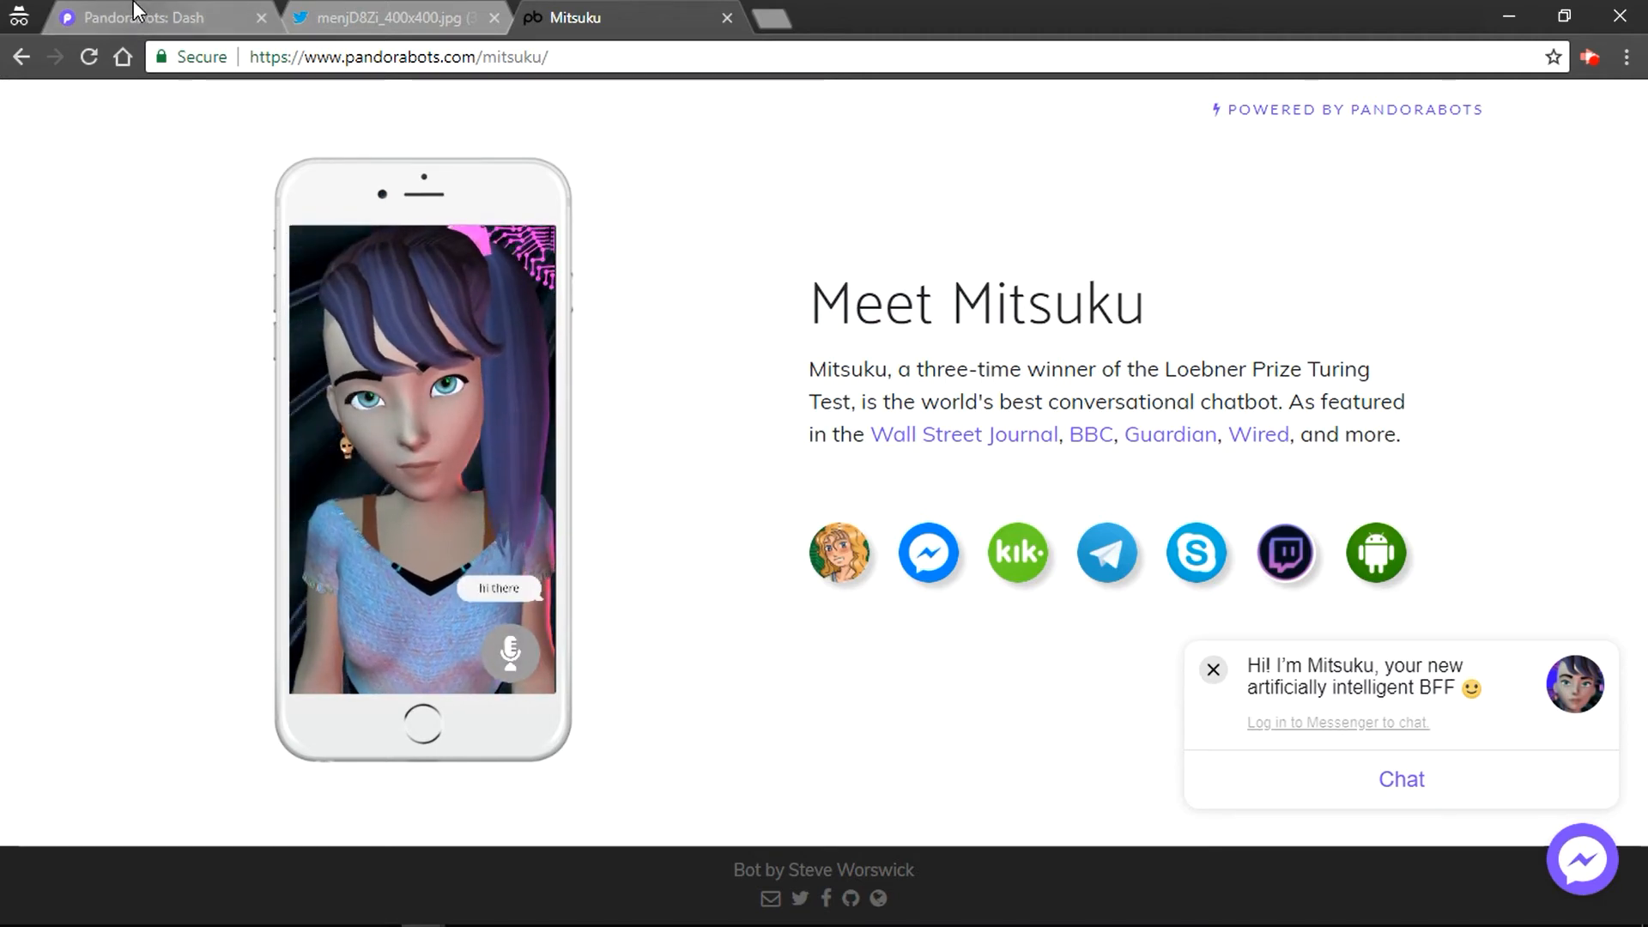
{"action": "left_click", "coordinate": [148, 17]}
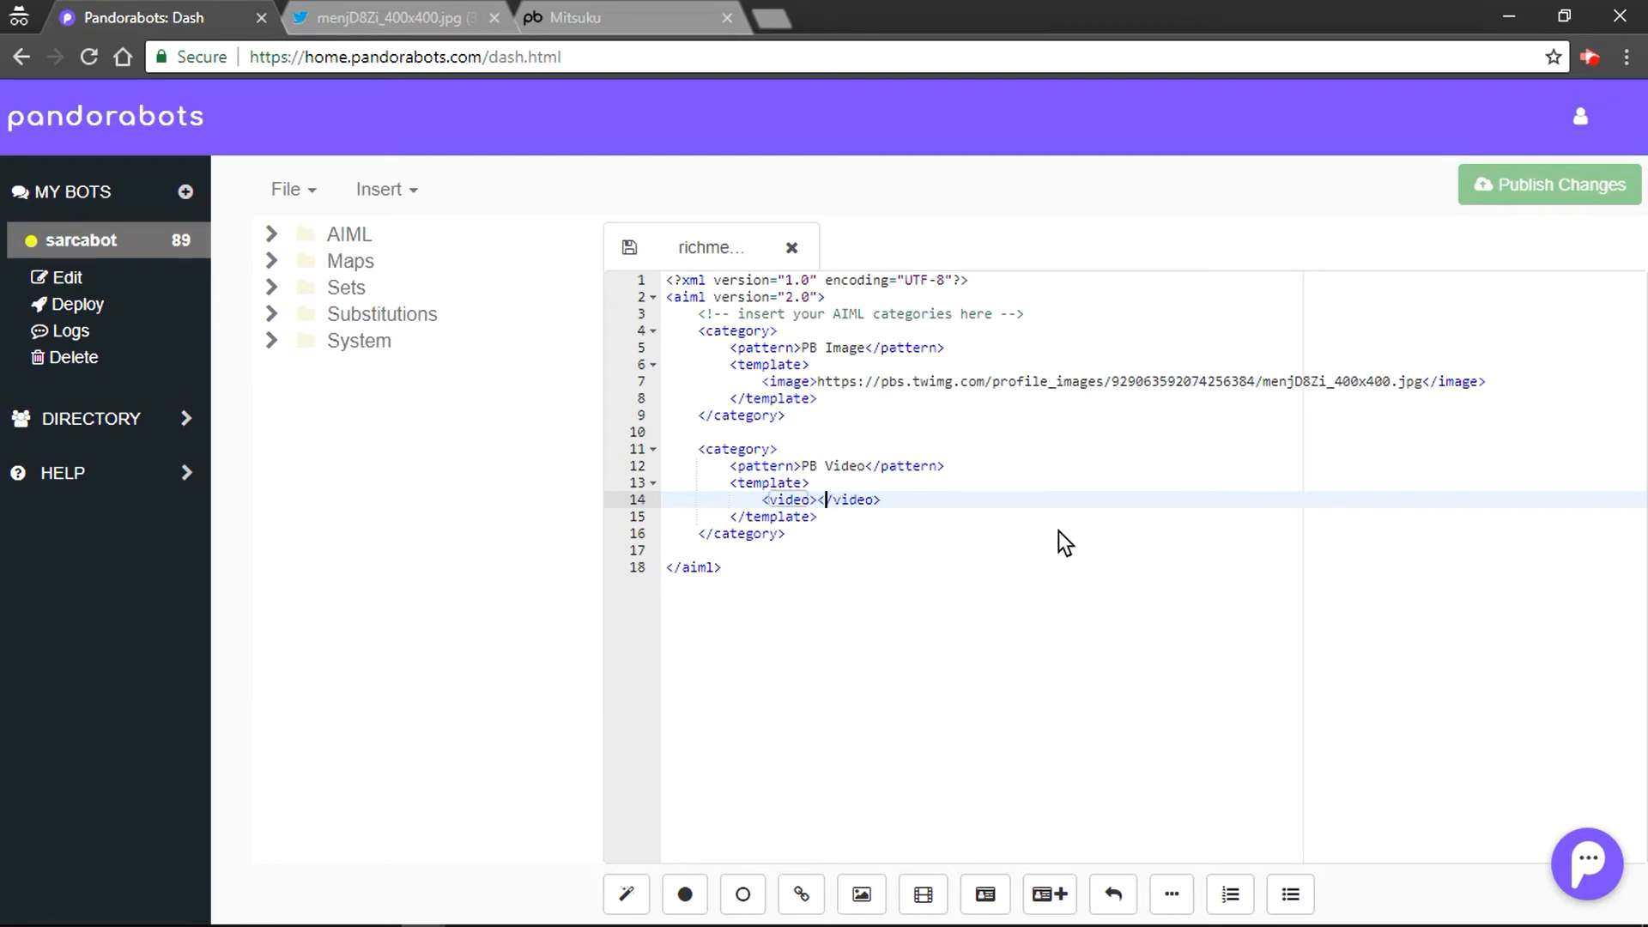
{"action": "type", "text": "https://www.pandorabots.com/mitsuku/img/mitsuku.mp4"}
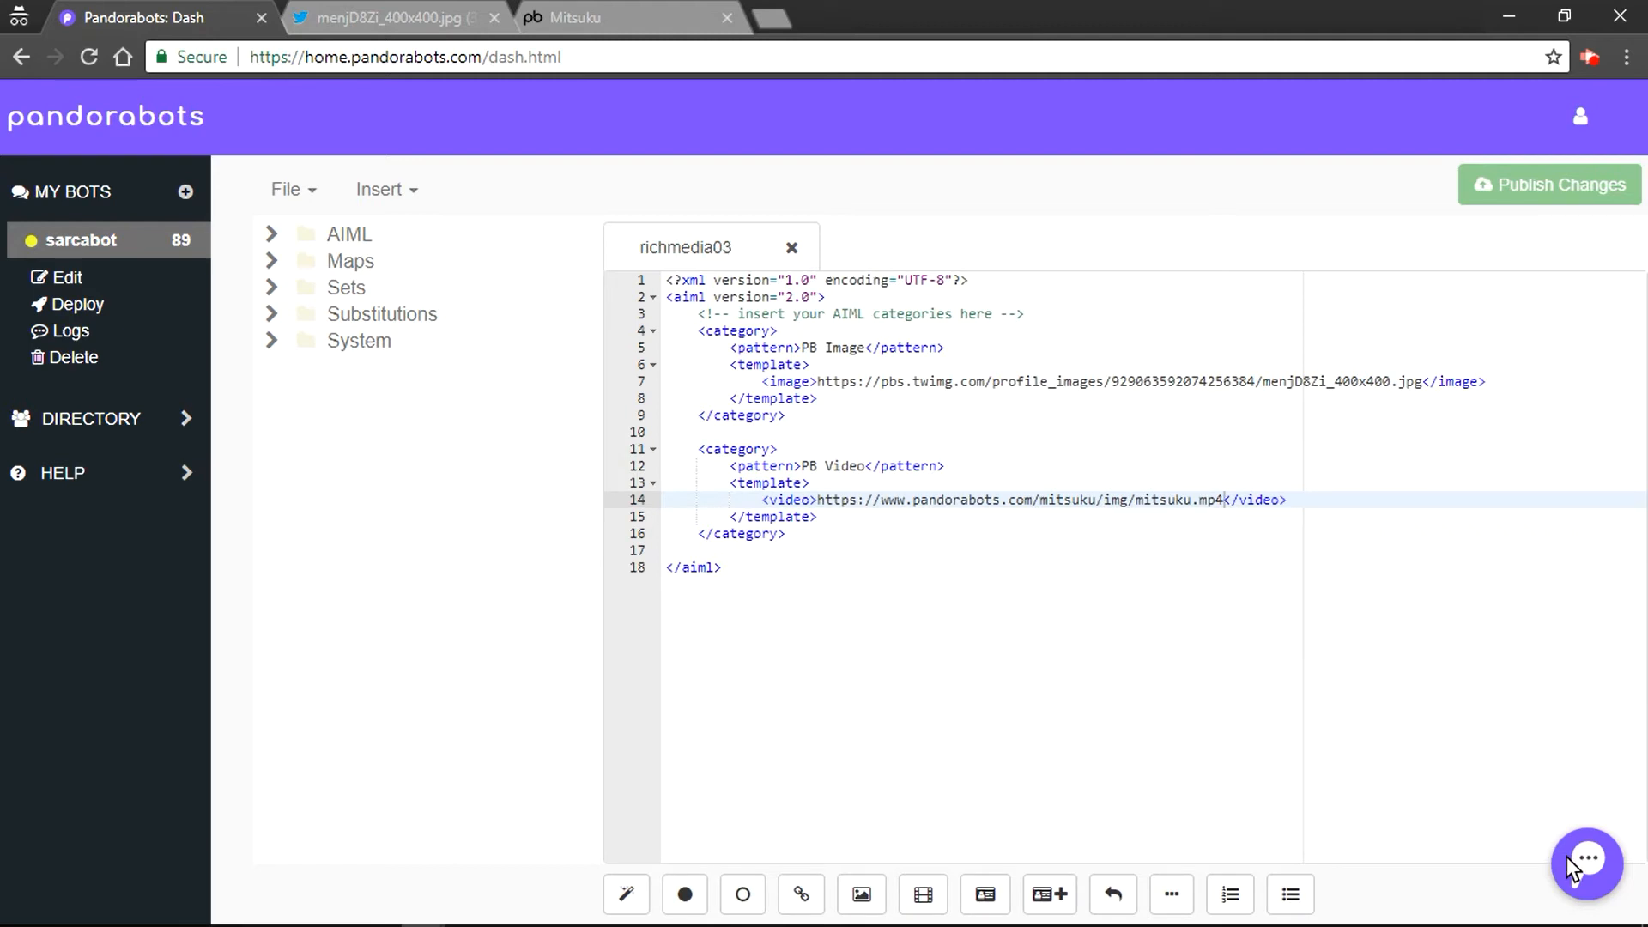
Send PB Video to sarcabot in the chat test and play the Mitsuku avatar video reply.
{"action": "left_click", "coordinate": [1586, 864]}
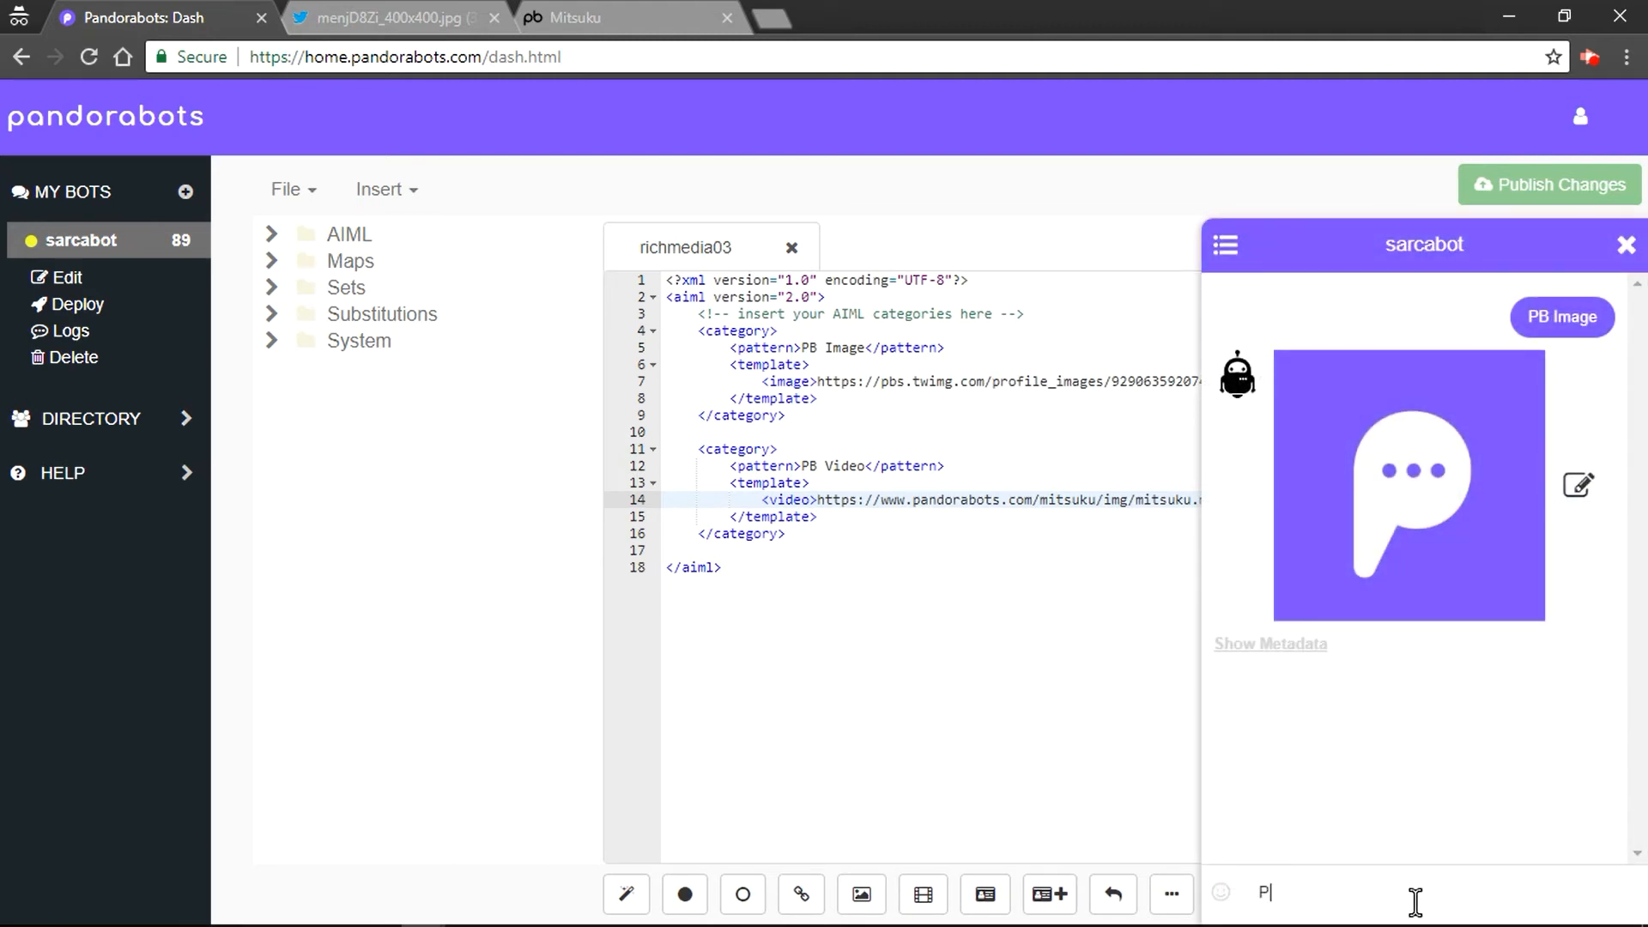
{"action": "type", "text": "PB Video"}
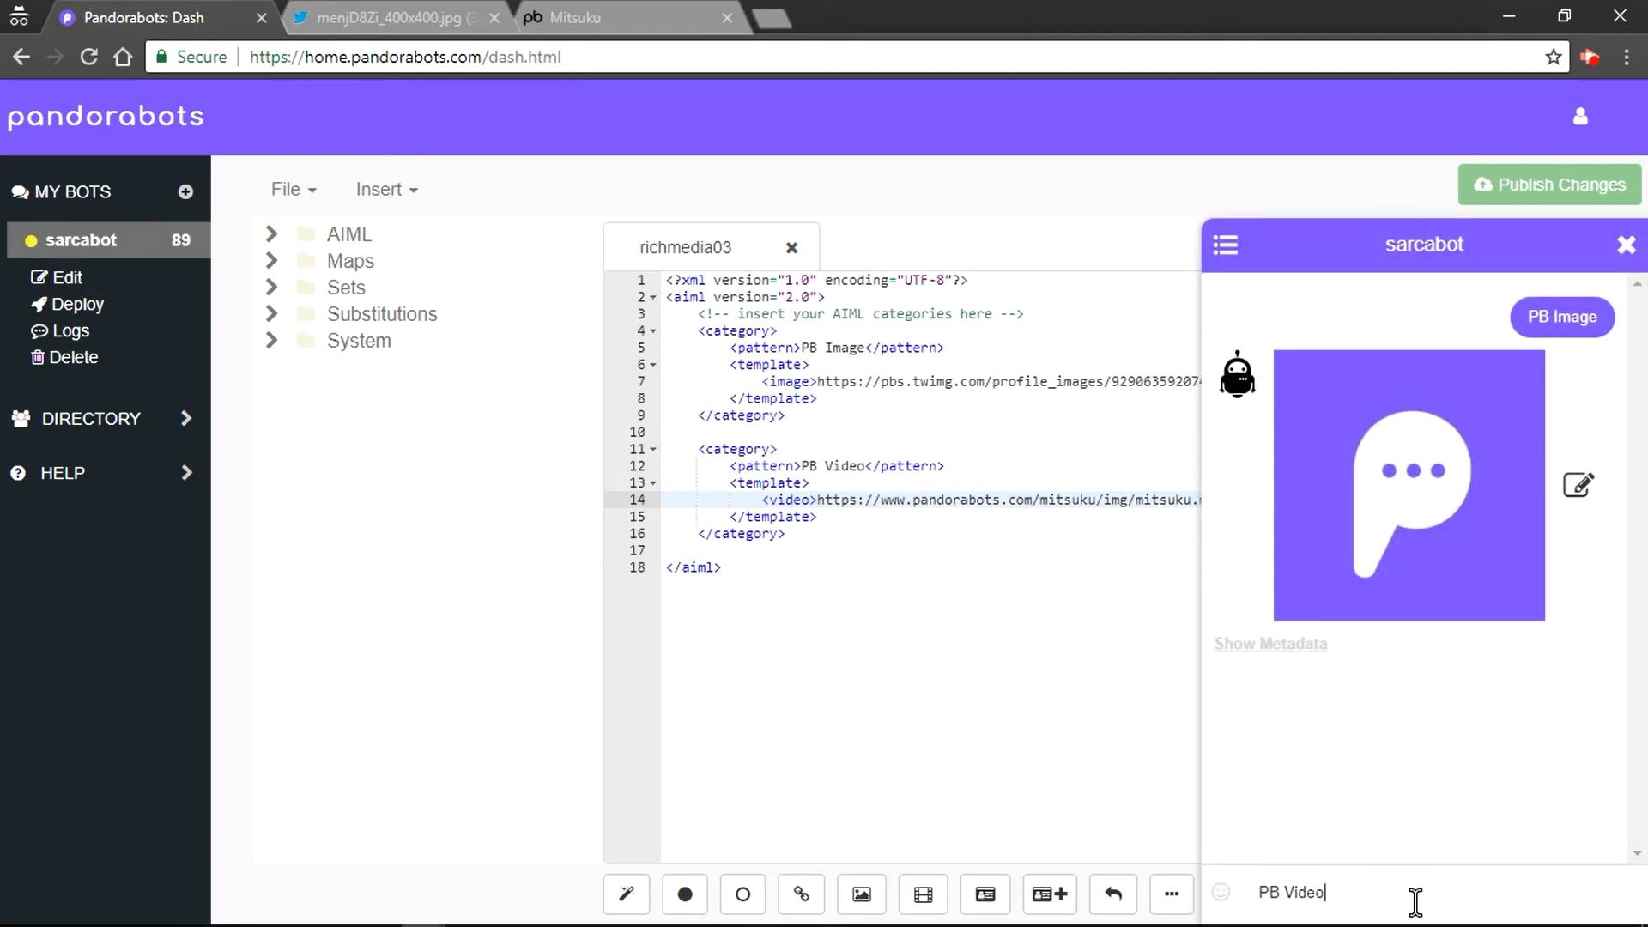
{"action": "key", "text": "Return"}
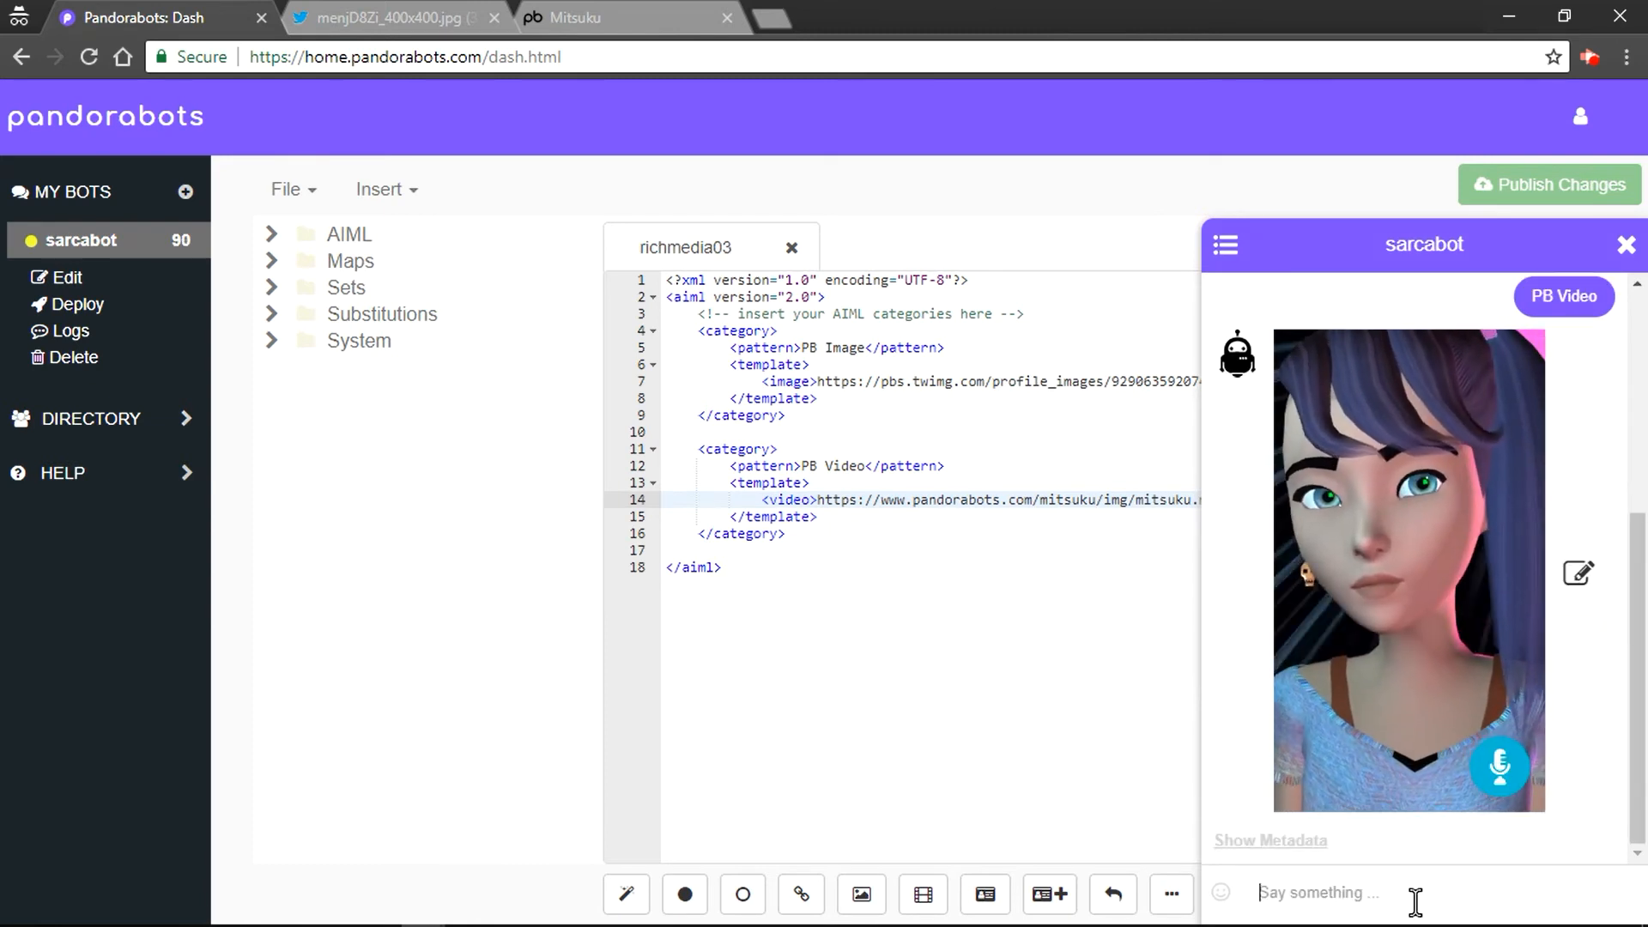
{"action": "left_click", "coordinate": [1499, 766]}
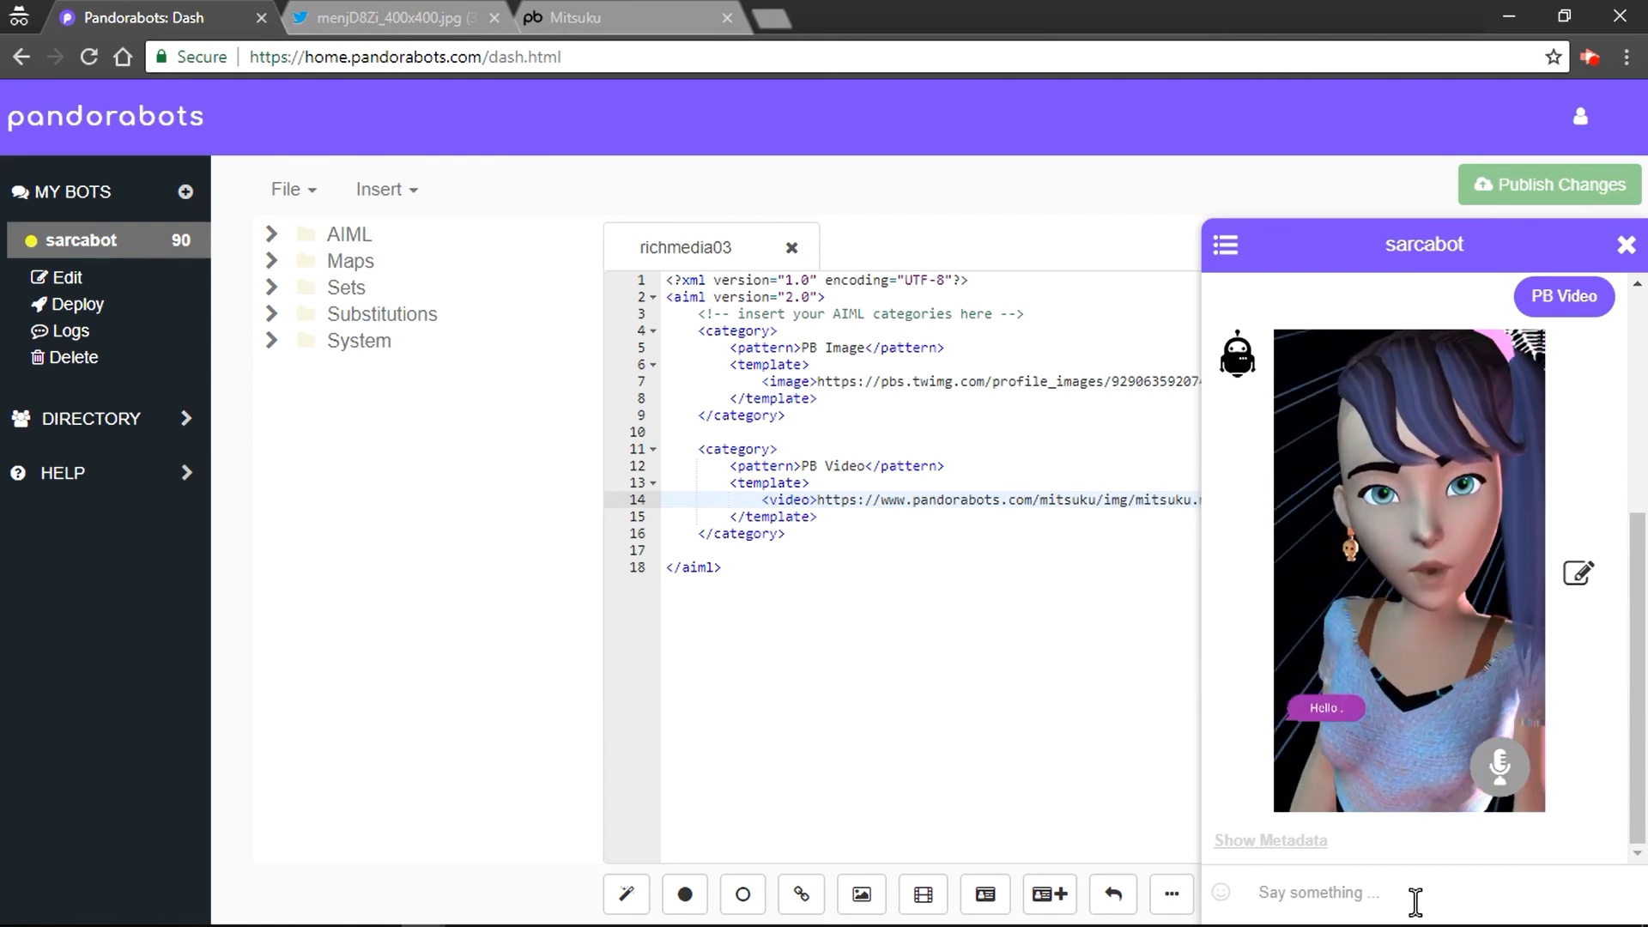
{"action": "left_click", "coordinate": [1500, 767]}
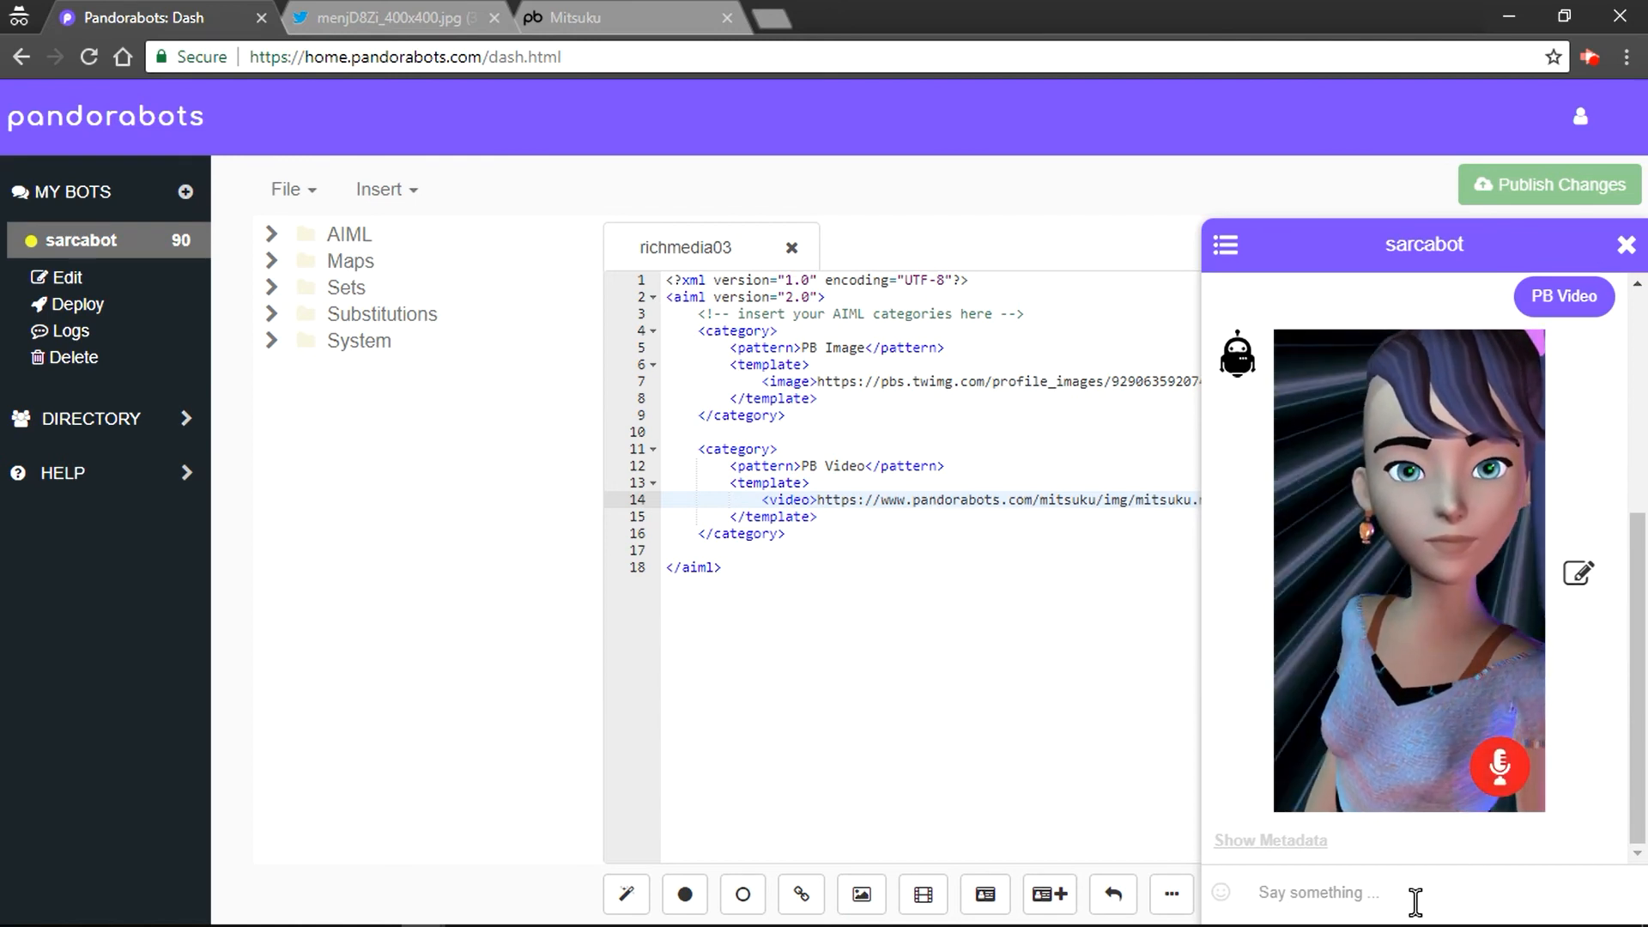